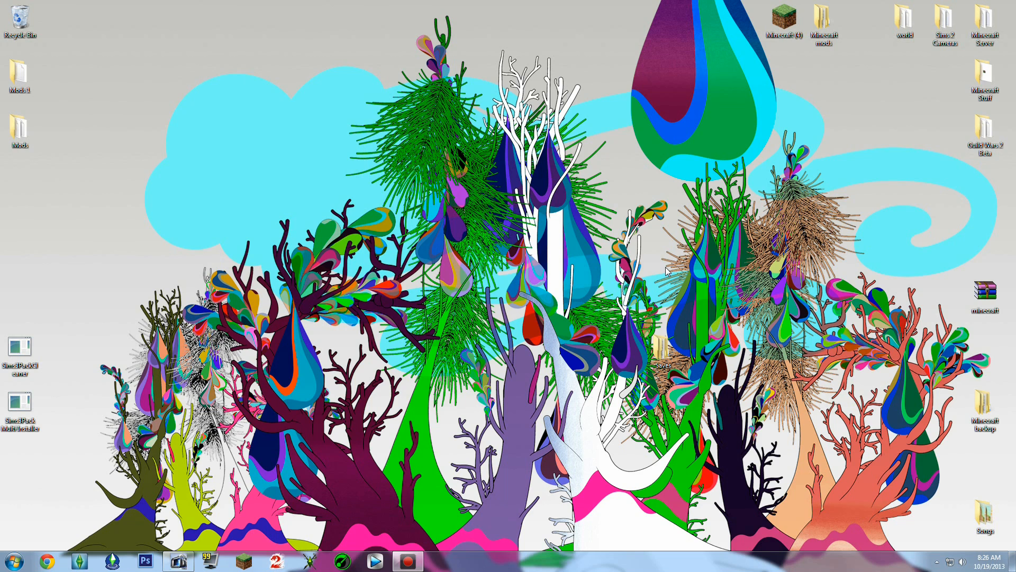
mouse_move(658, 266)
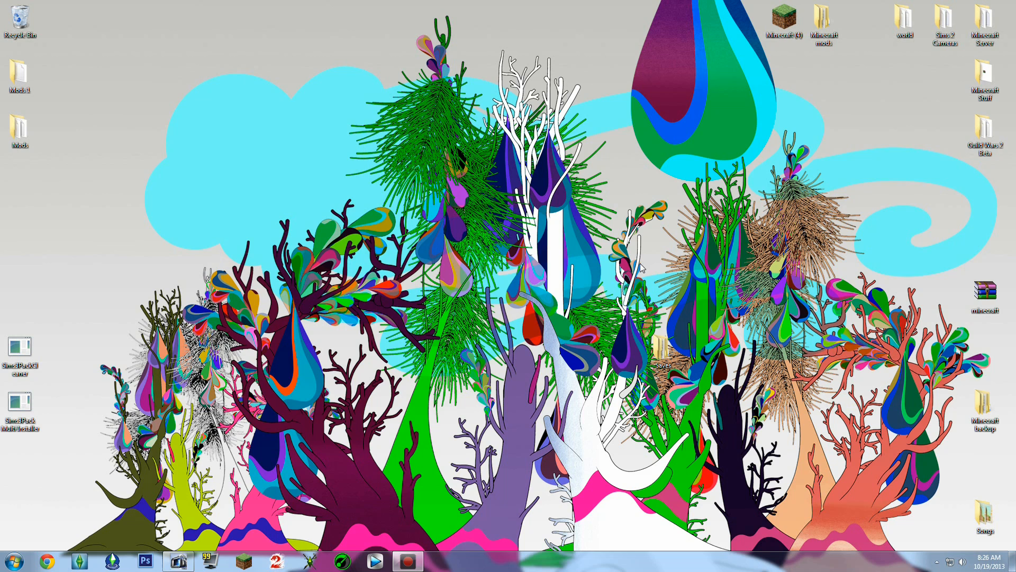
mouse_move(522, 240)
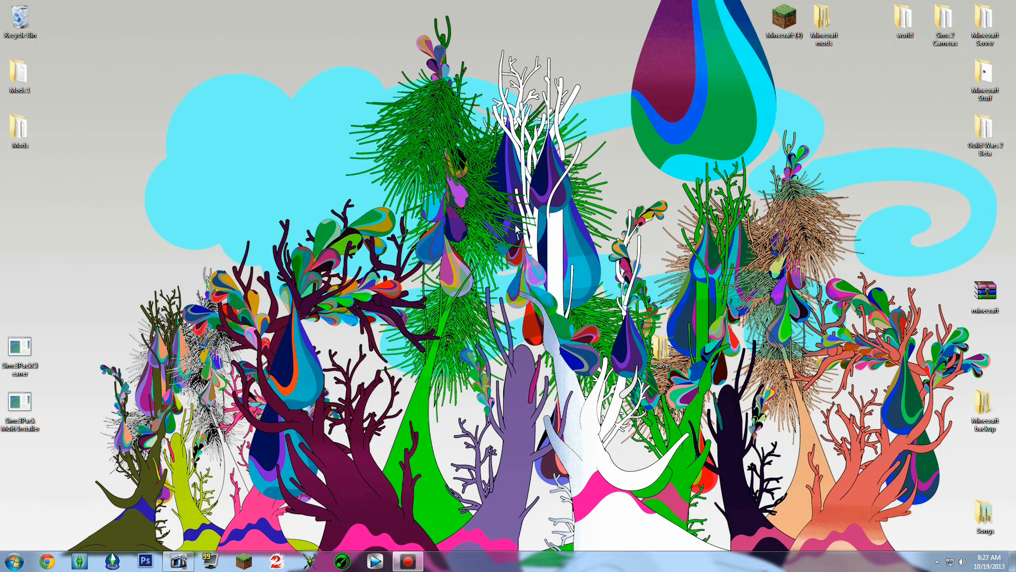
mouse_move(487, 203)
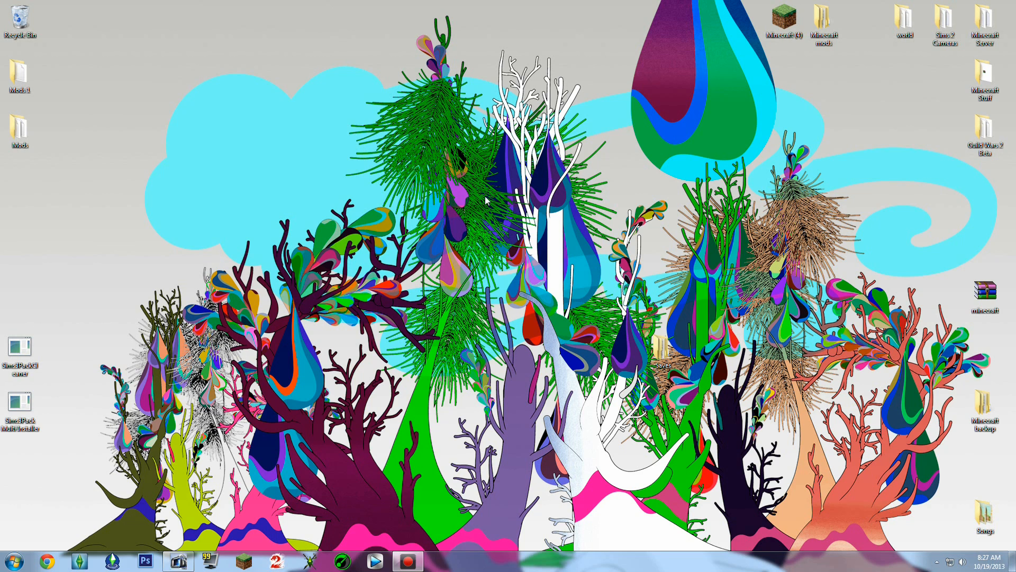
mouse_move(586, 92)
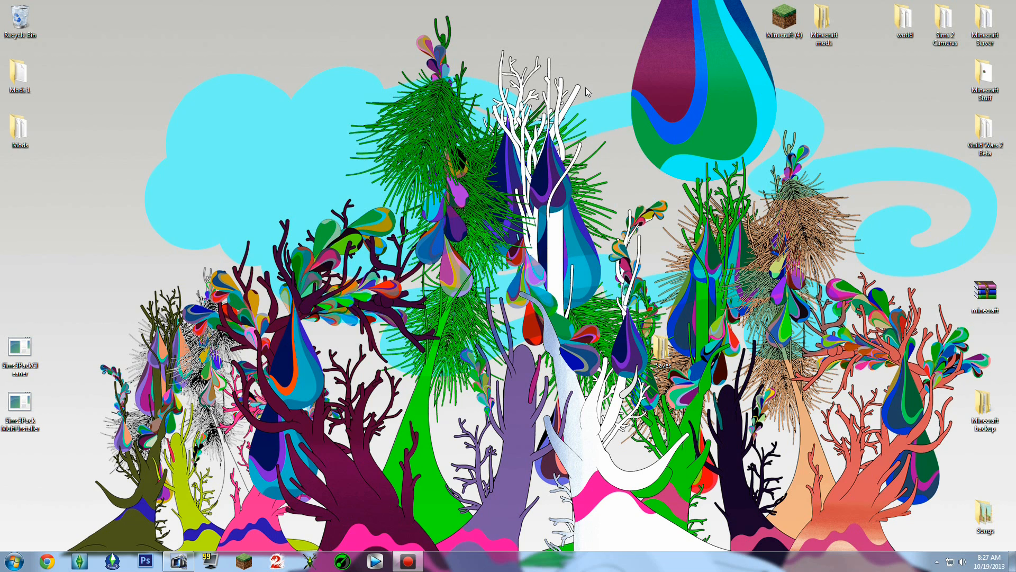
mouse_move(843, 4)
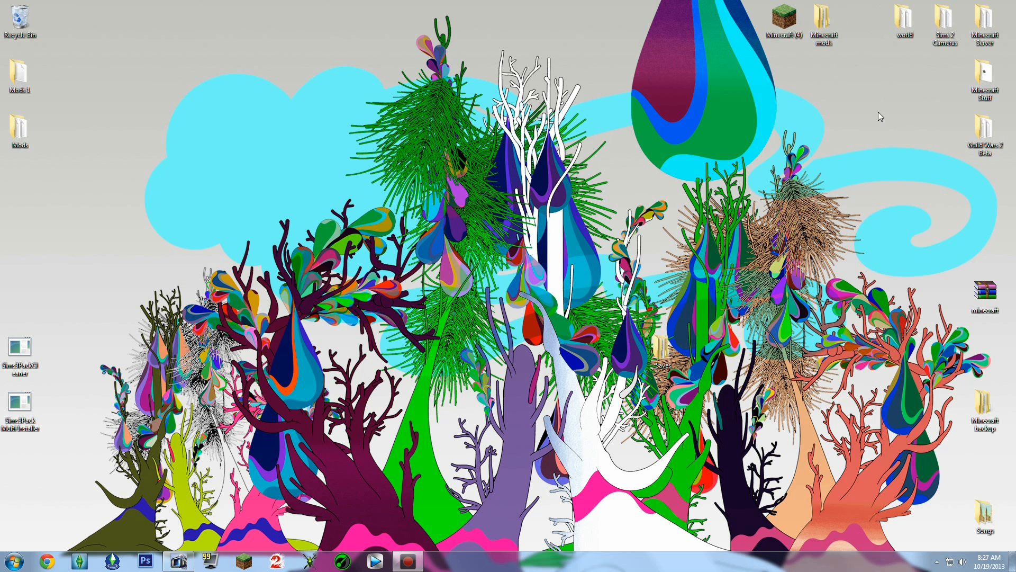
mouse_move(859, 161)
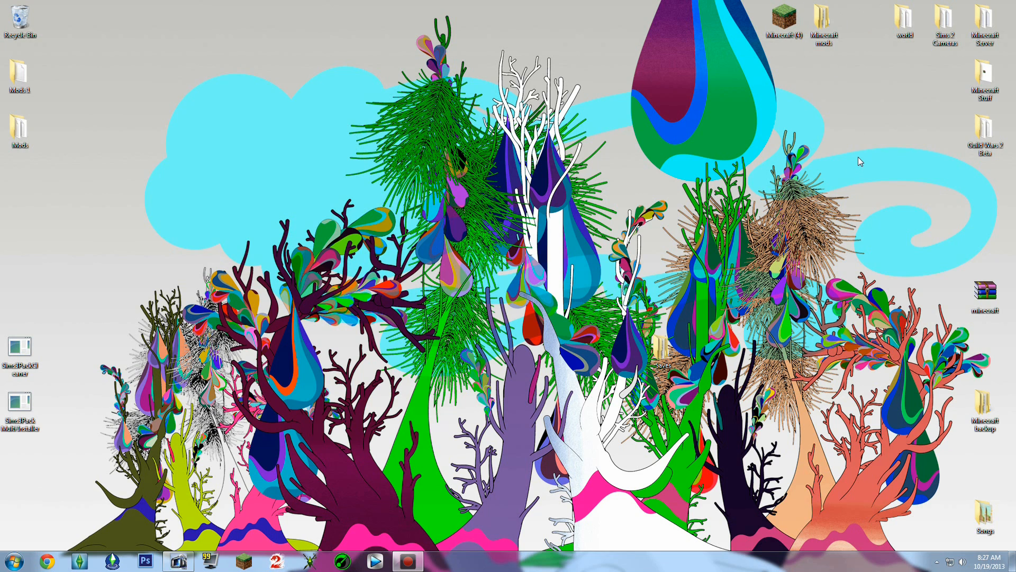
mouse_move(867, 137)
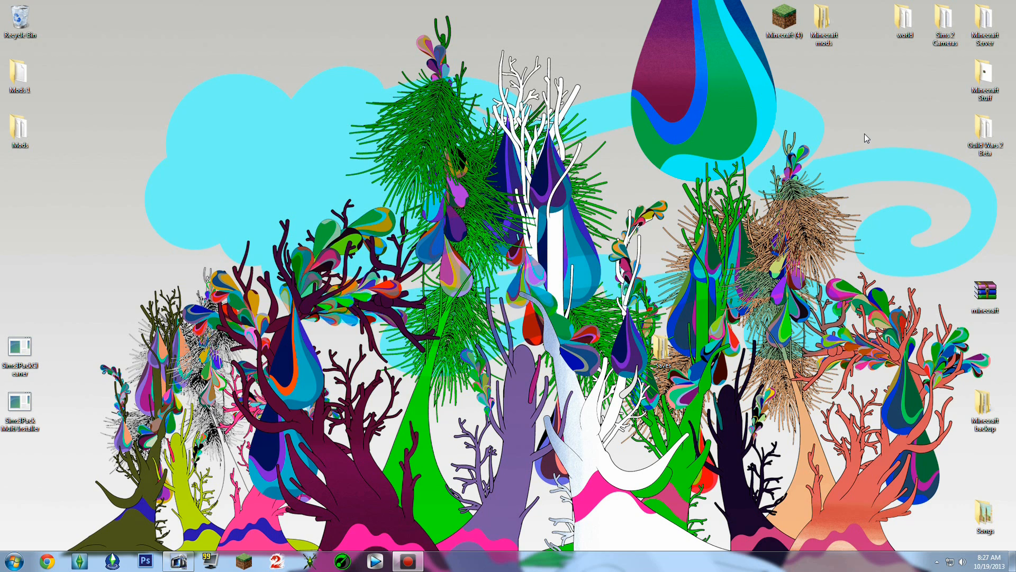
mouse_move(860, 140)
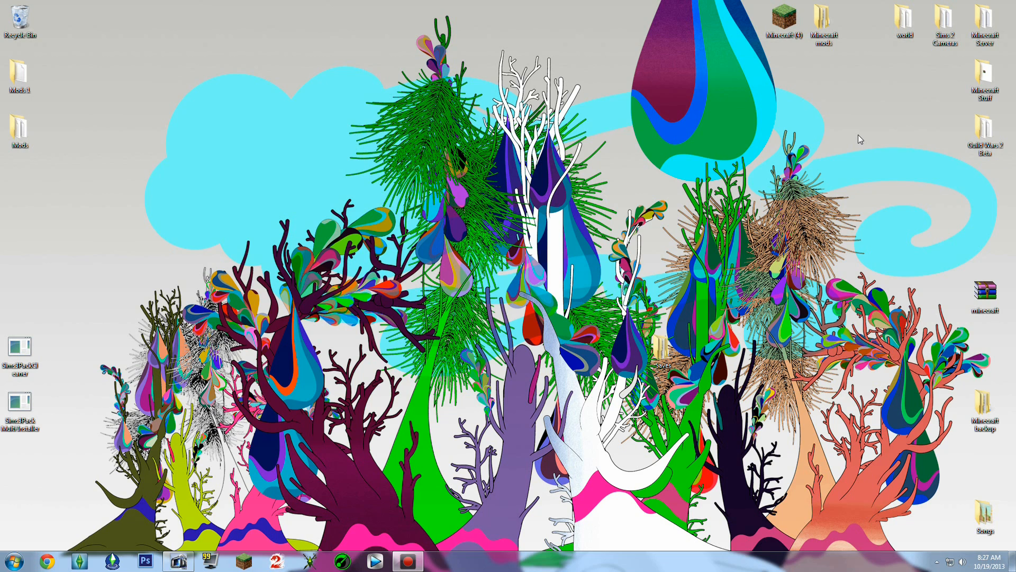
mouse_move(855, 134)
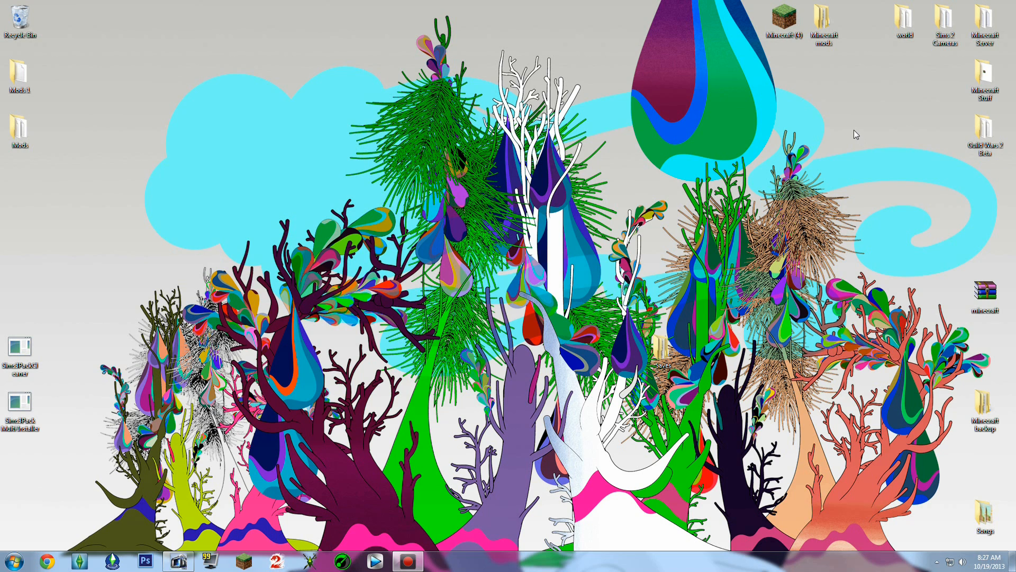
mouse_move(842, 167)
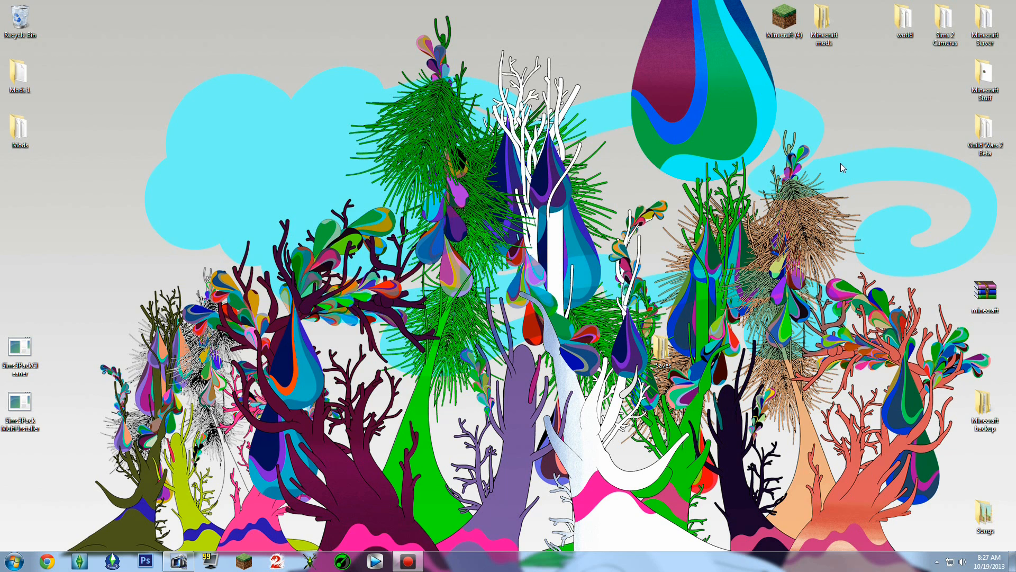
mouse_move(956, 281)
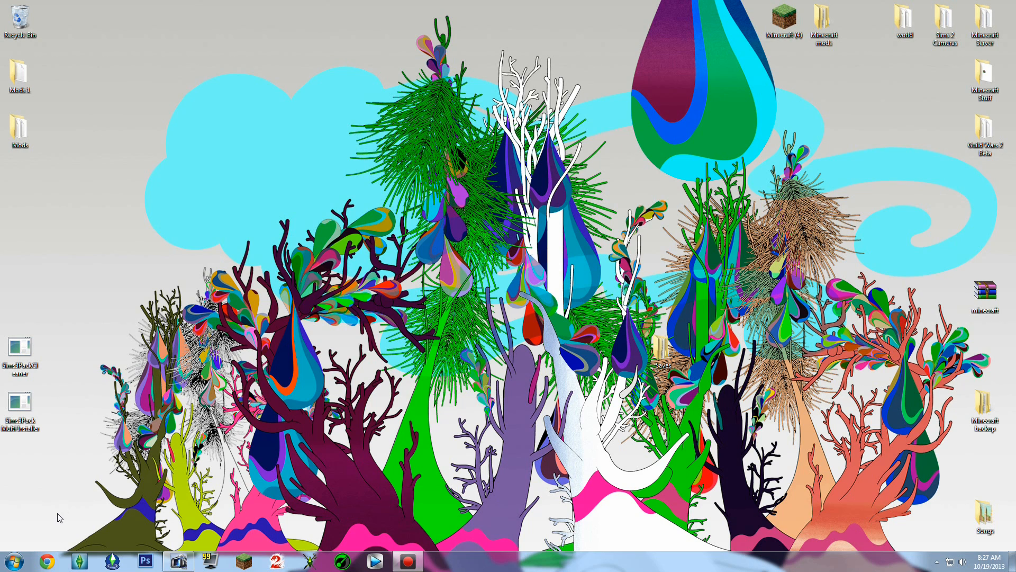
mouse_move(58, 495)
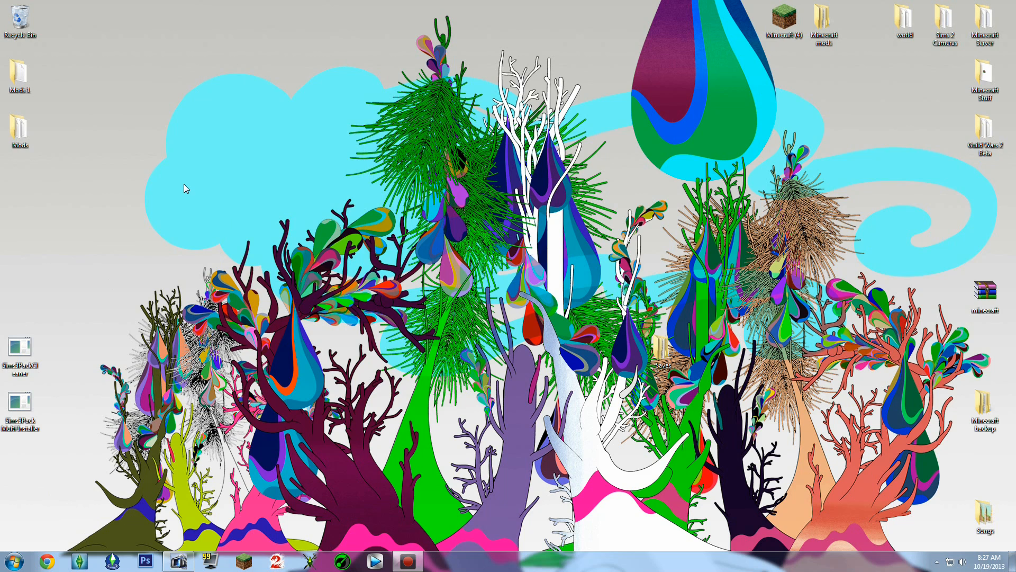
mouse_move(730, 484)
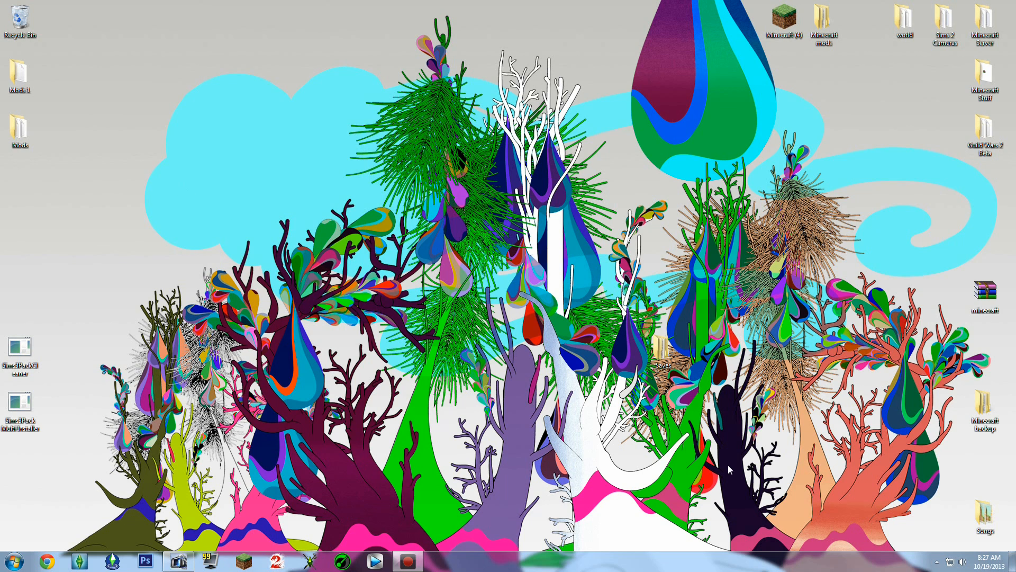
mouse_move(804, 443)
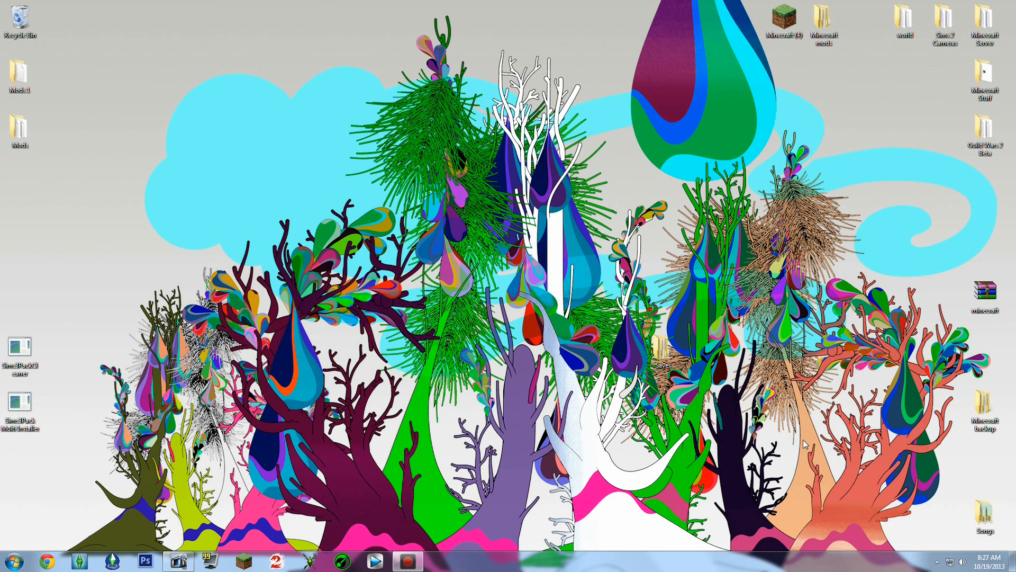
mouse_move(497, 491)
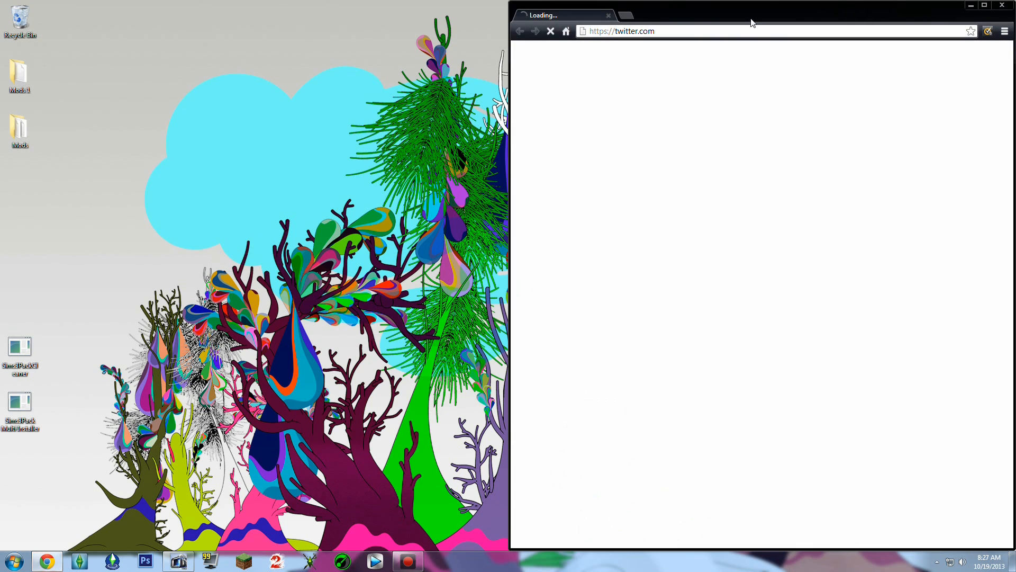
Show Chrome's Downloads page listing the Sims 3 patch and Lorandia clothing zips
left_click(1004, 31)
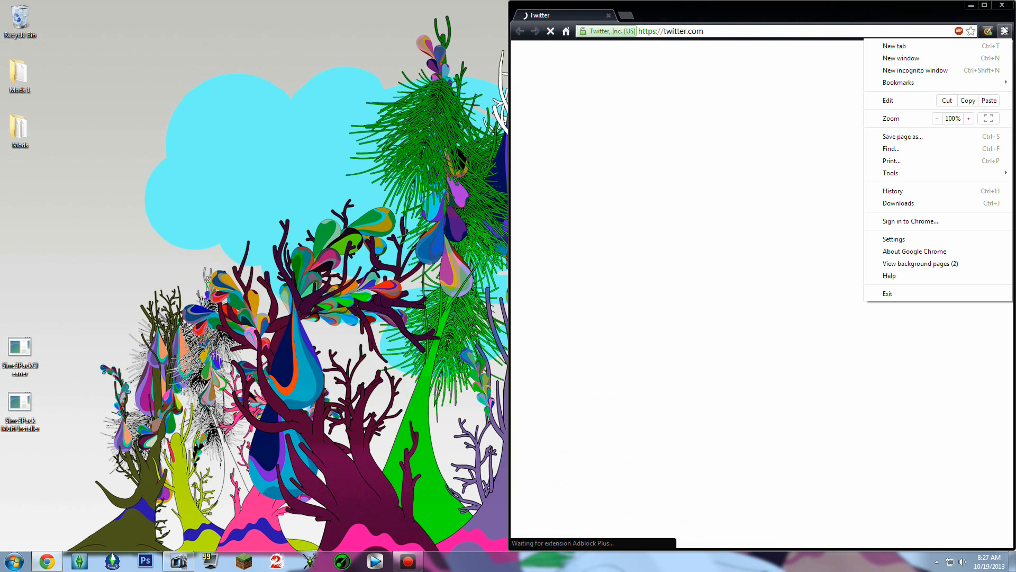
left_click(897, 203)
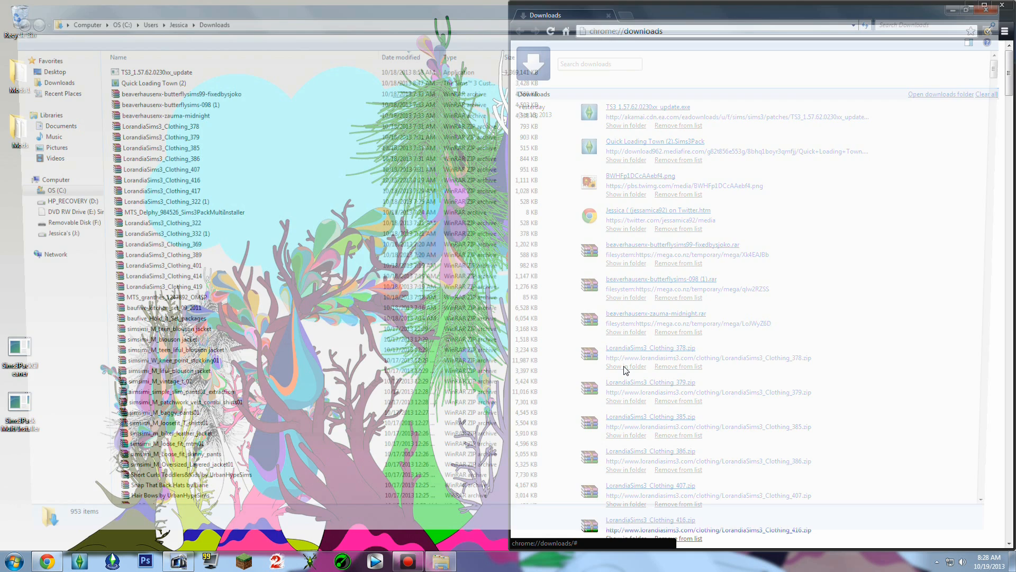
Extract LorandiaSims3_Clothing_378.zip in place so the Sims3Pack lands on the desktop
right_click(148, 125)
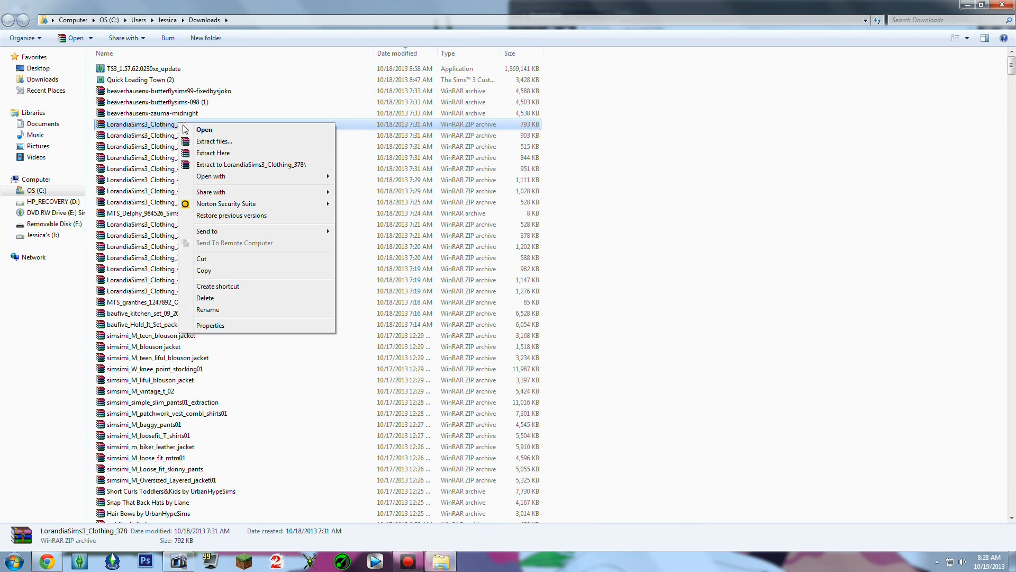
left_click(207, 309)
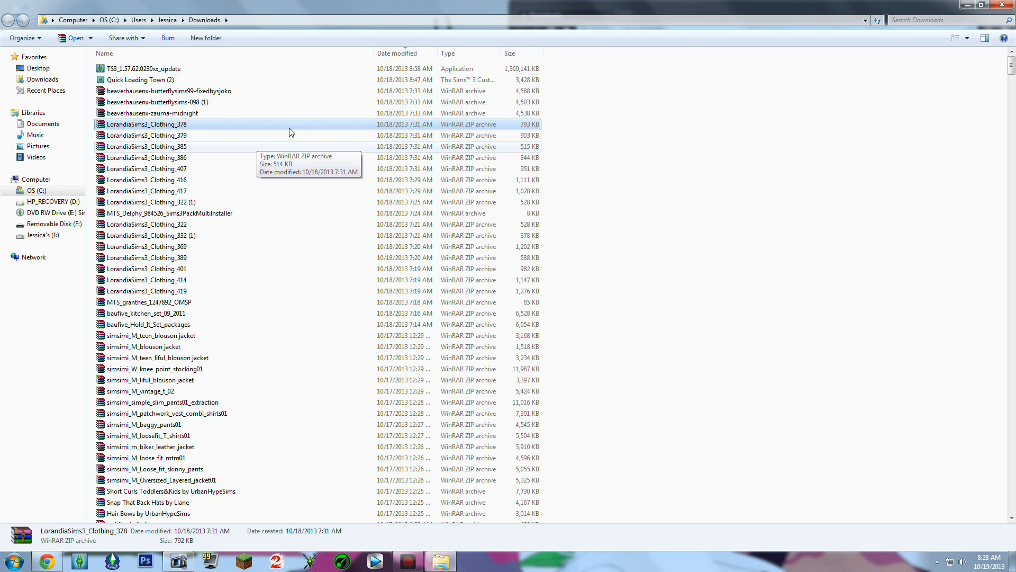
right_click(146, 124)
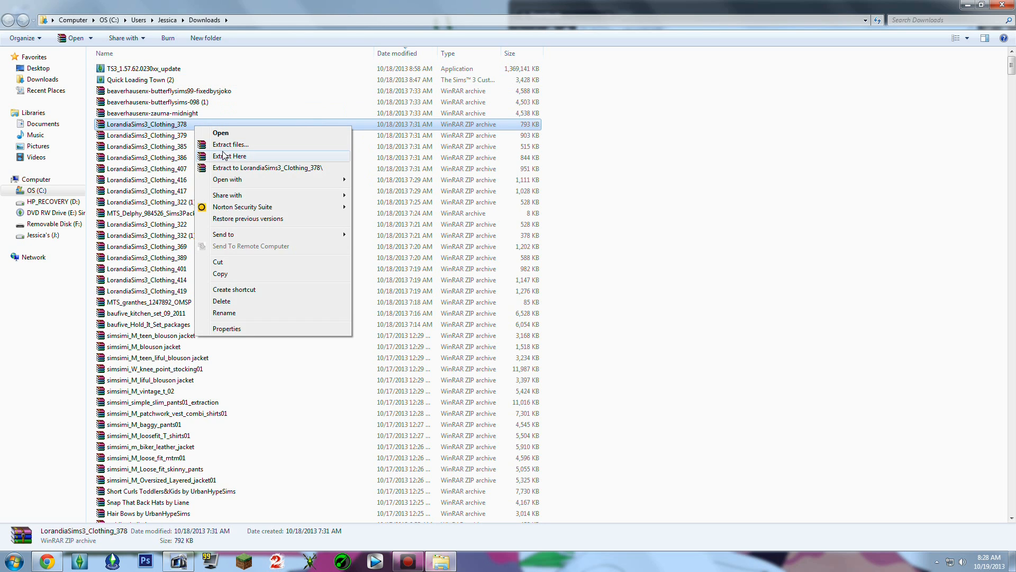
left_click(228, 155)
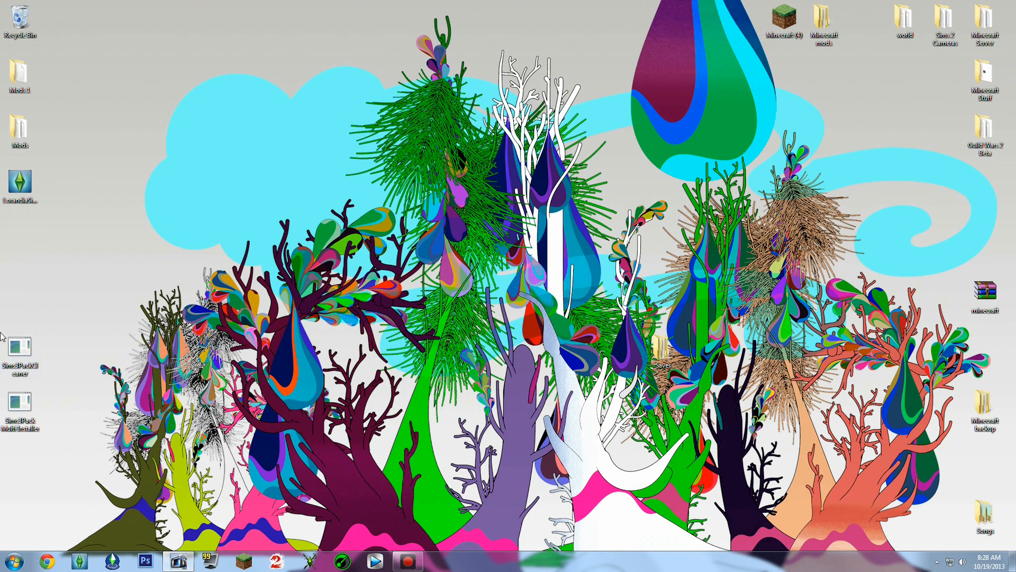
left_click(21, 349)
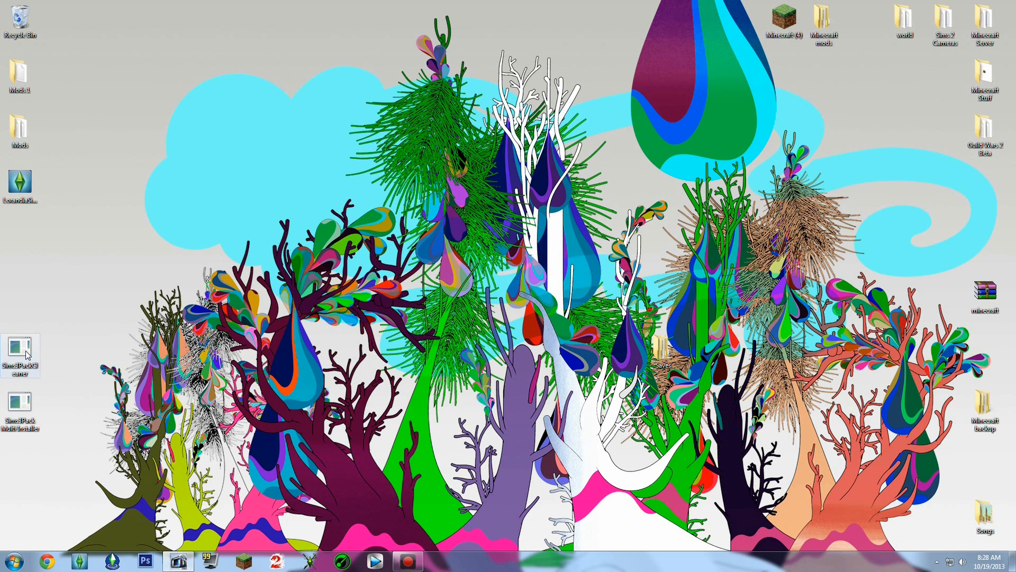
double_click(18, 349)
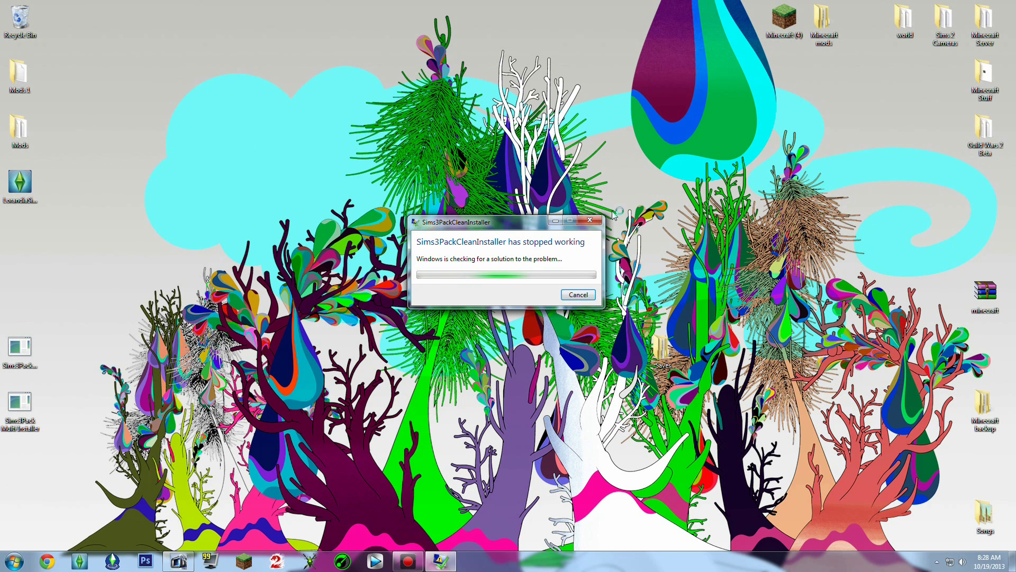
left_click(578, 294)
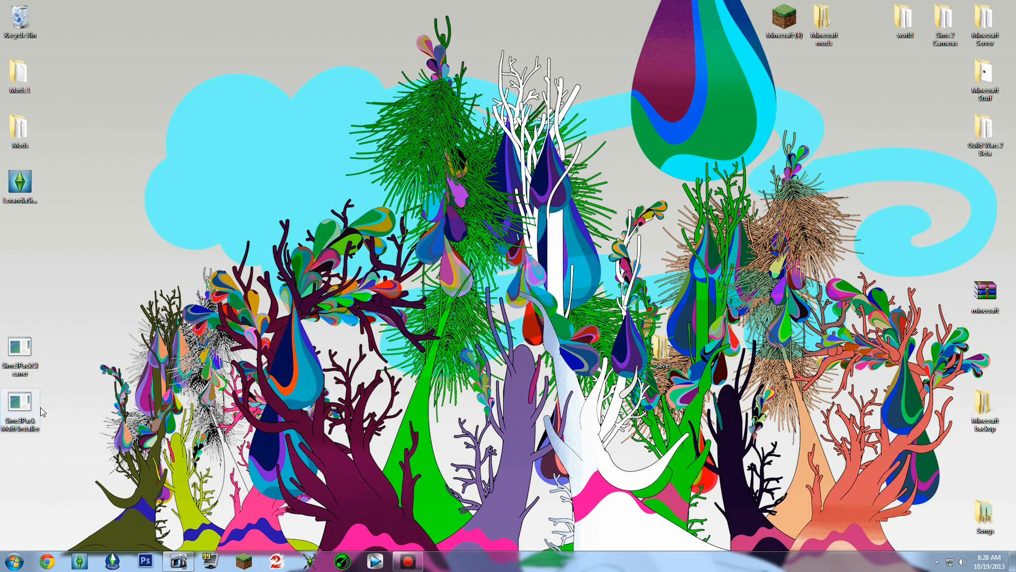
mouse_move(122, 203)
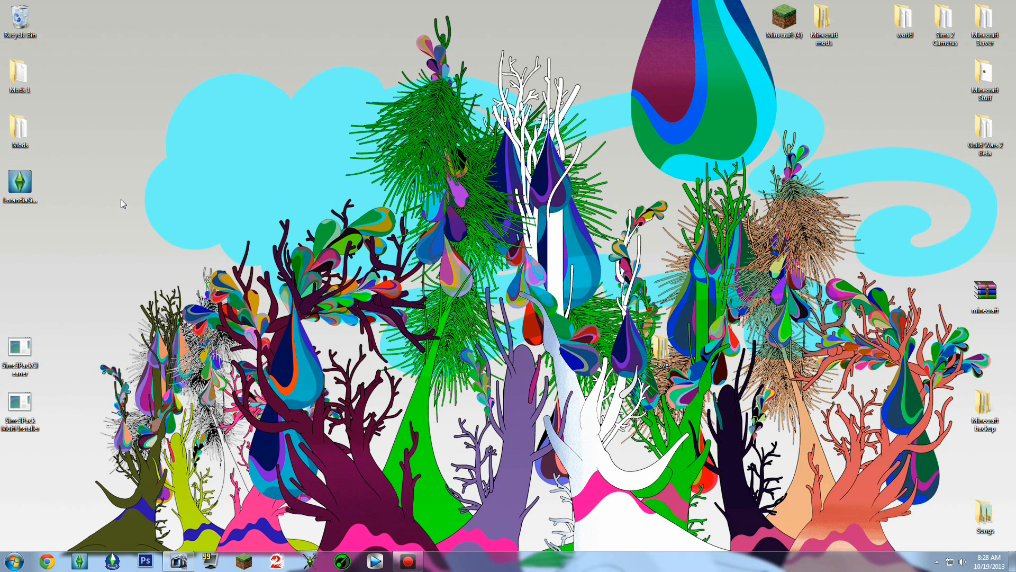
mouse_move(12, 491)
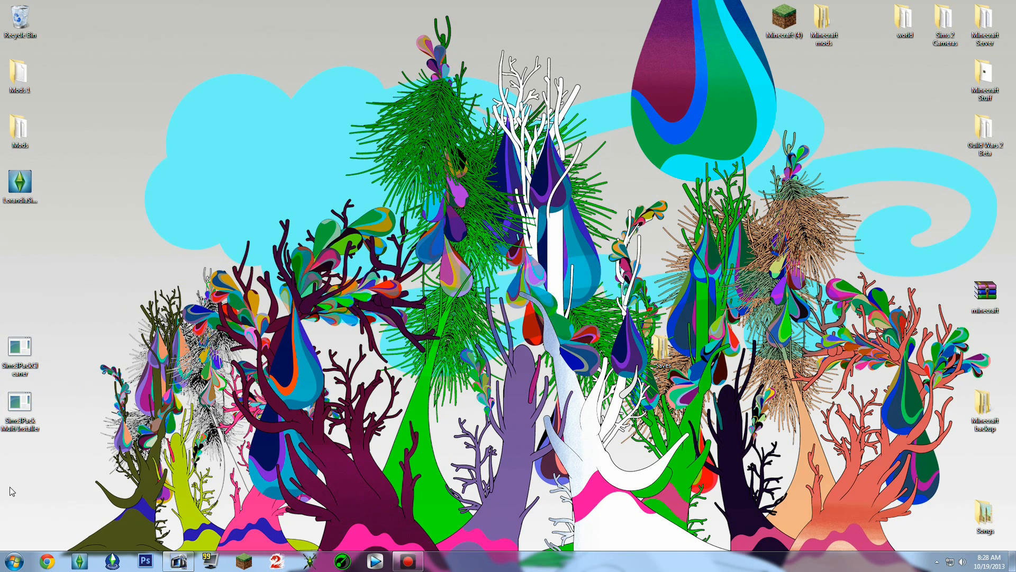
mouse_move(53, 322)
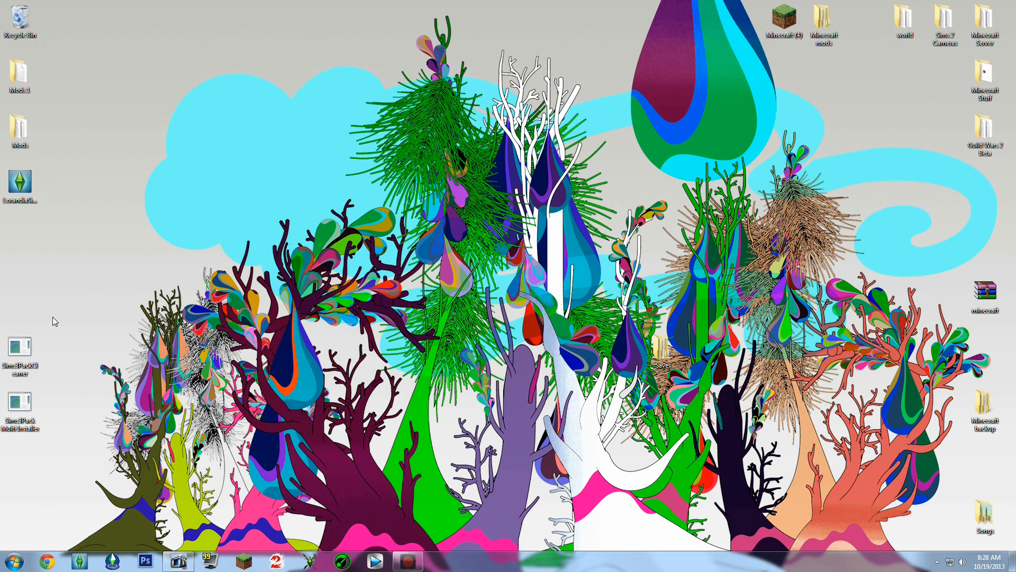
left_click(19, 400)
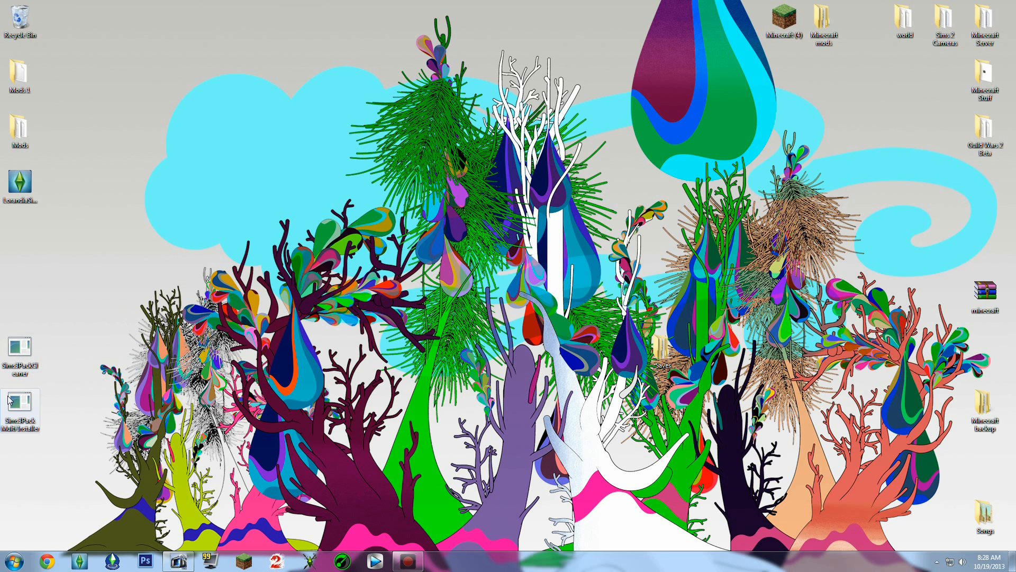
mouse_move(21, 405)
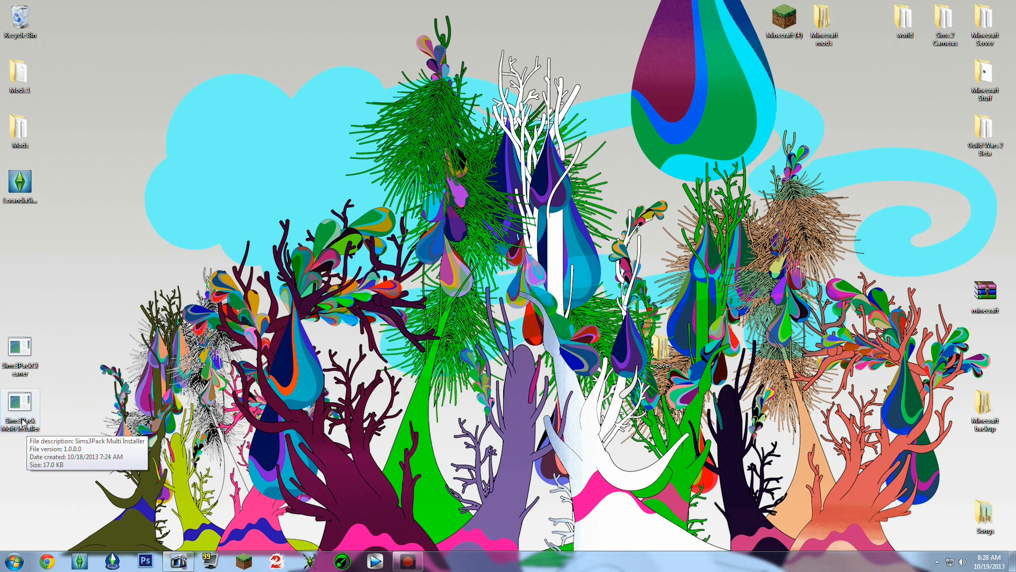
mouse_move(47, 384)
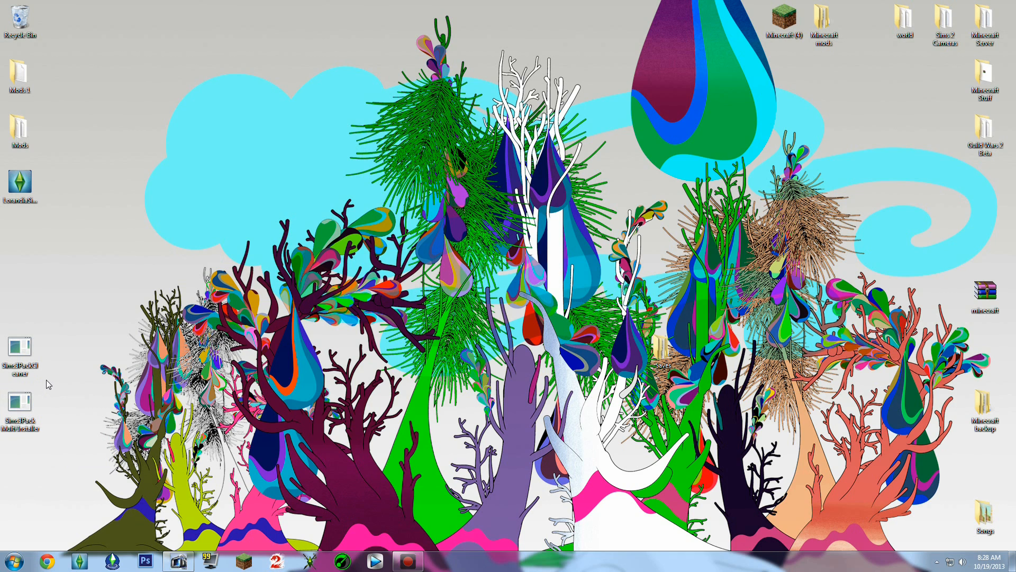
left_click(19, 346)
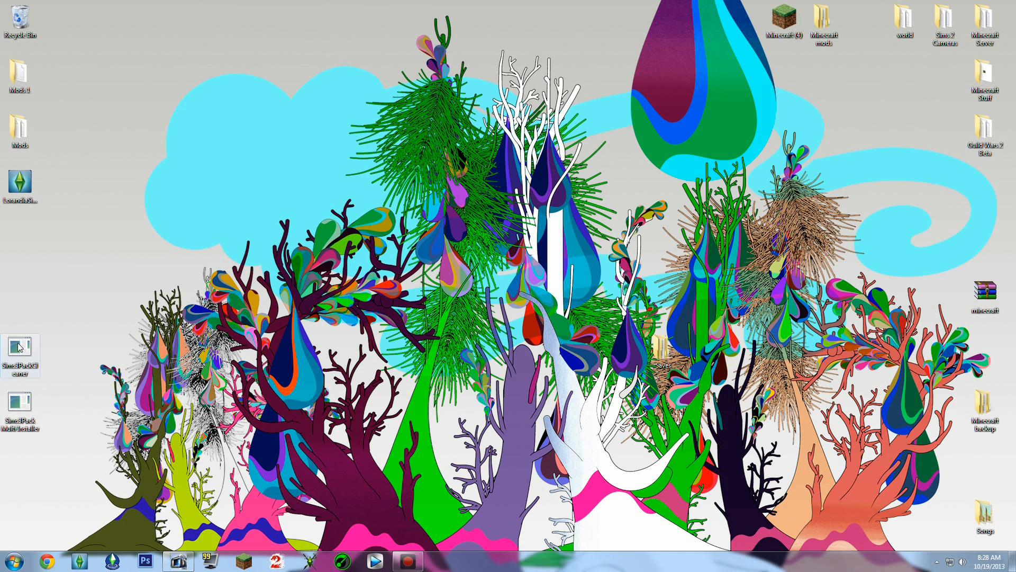
mouse_move(297, 46)
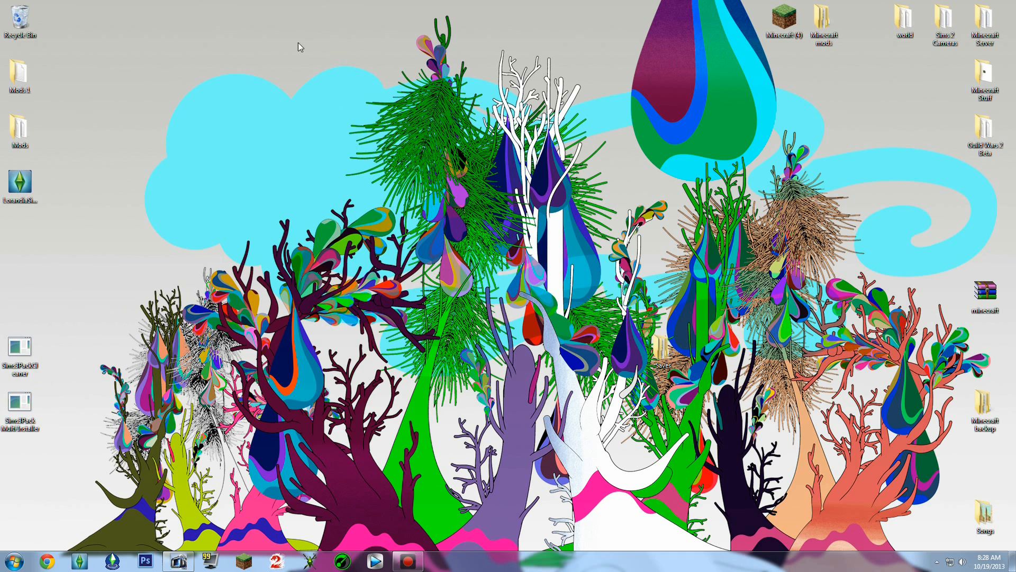
mouse_move(319, 307)
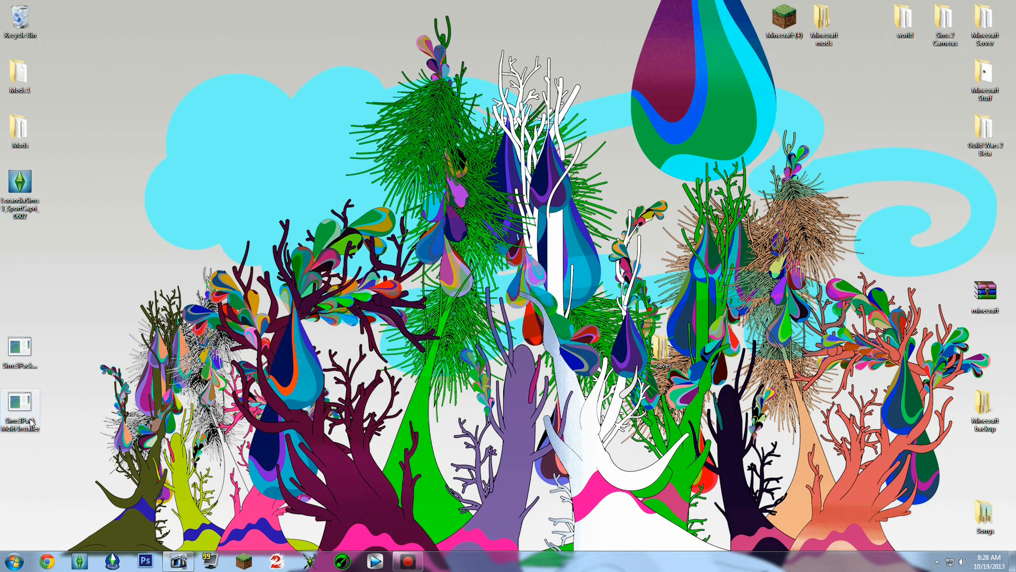
Launch and reposition the extractor, then create a New folder on the desktop
double_click(20, 402)
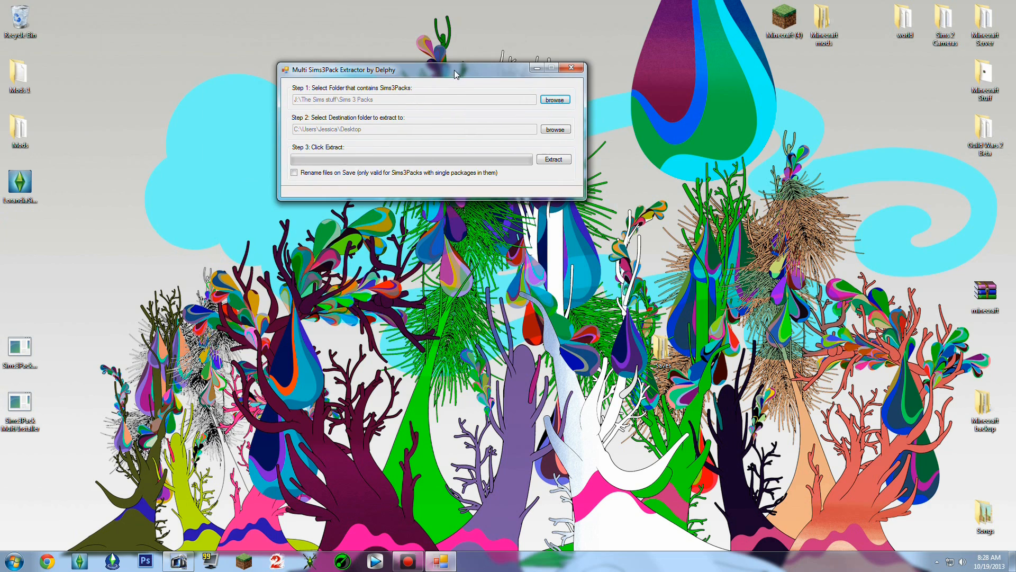
left_click_drag(454, 68, 474, 82)
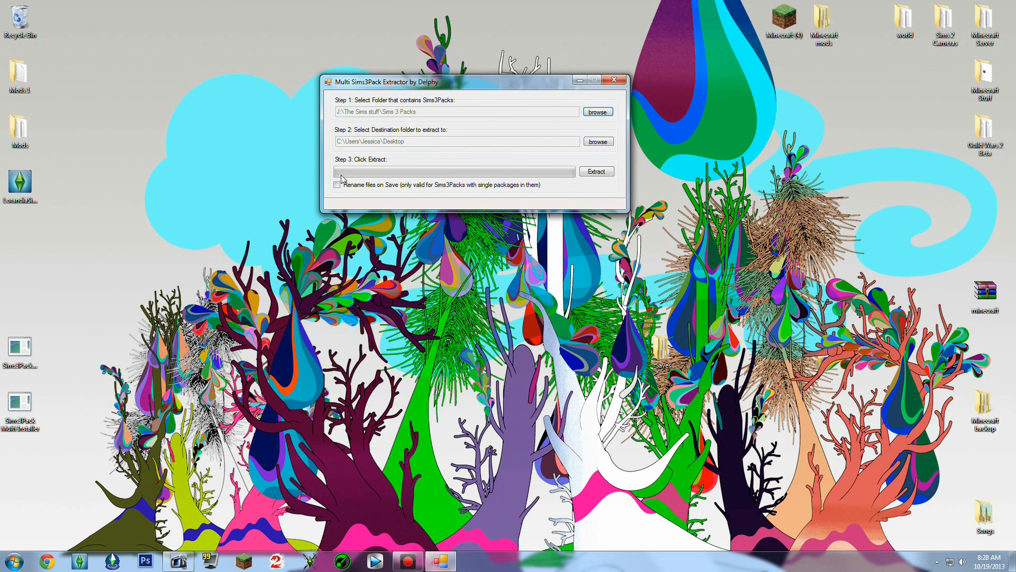
mouse_move(216, 269)
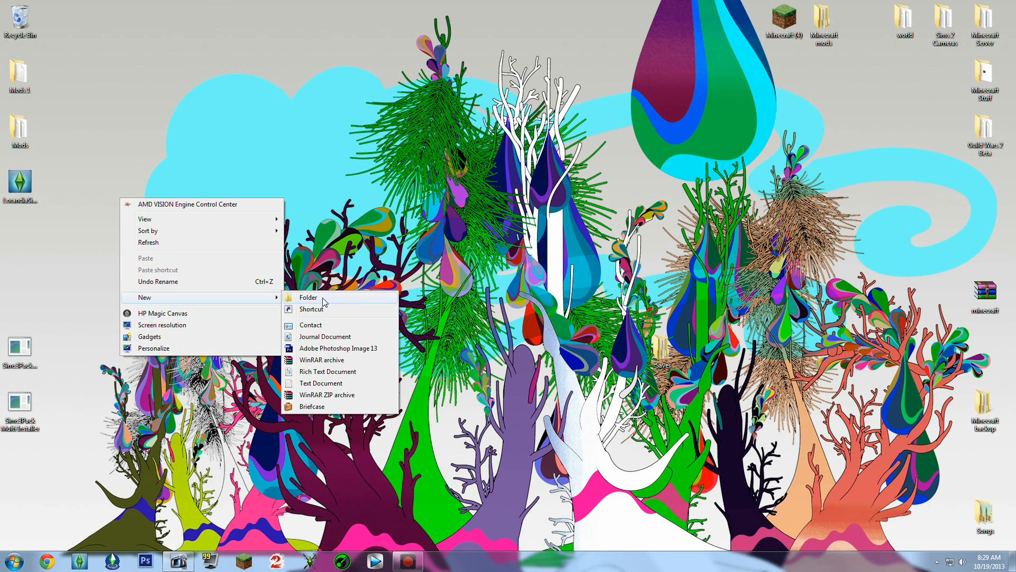
left_click(308, 296)
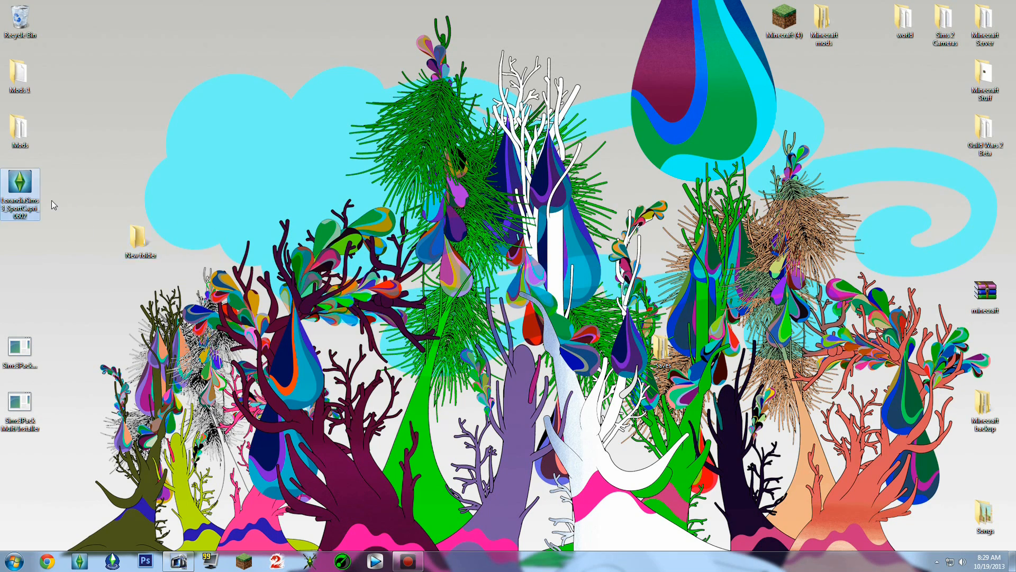
left_click(19, 402)
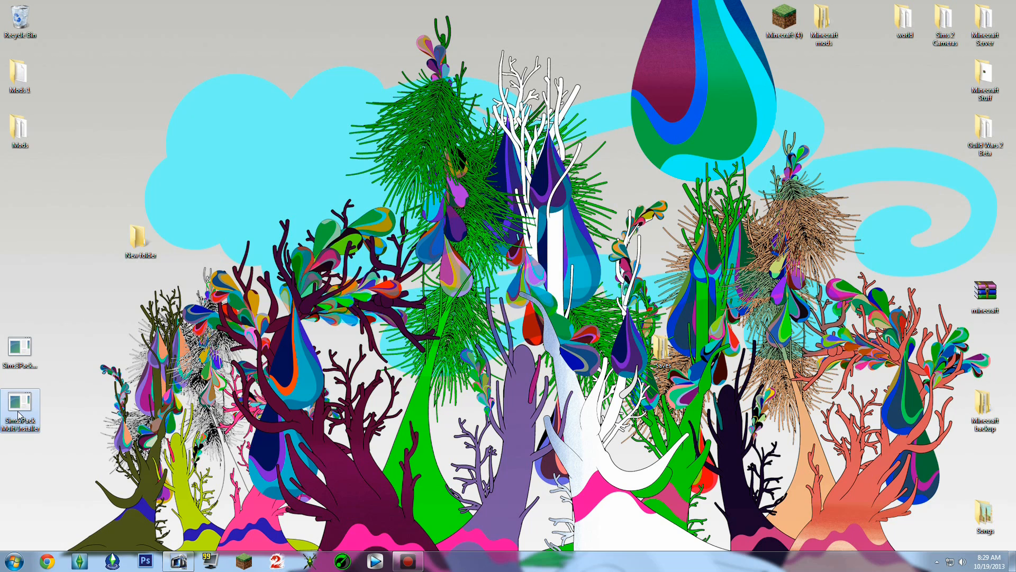
Relaunch the extractor and browse the folder picker, abandoning the first attempt
double_click(19, 405)
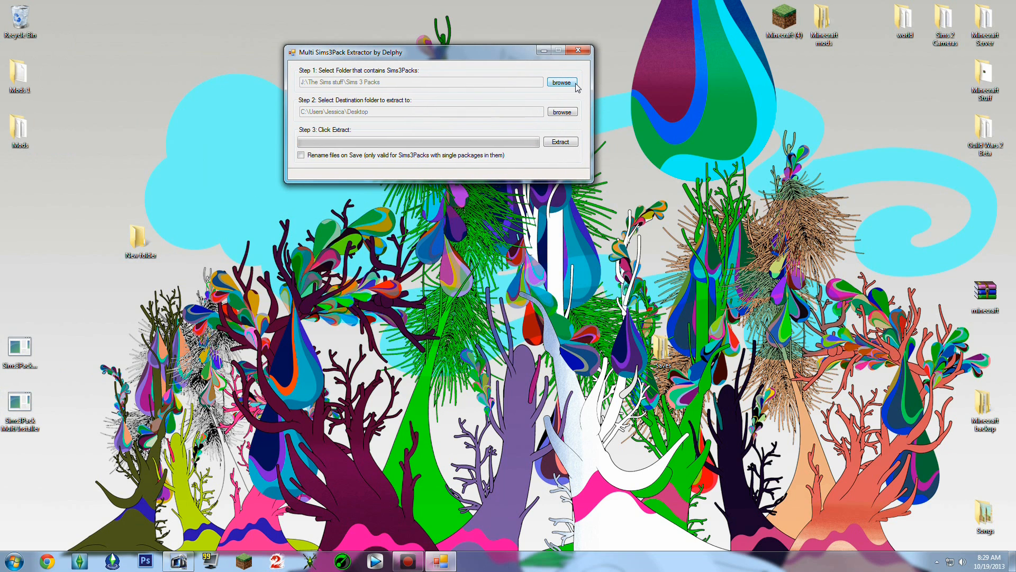
left_click(561, 82)
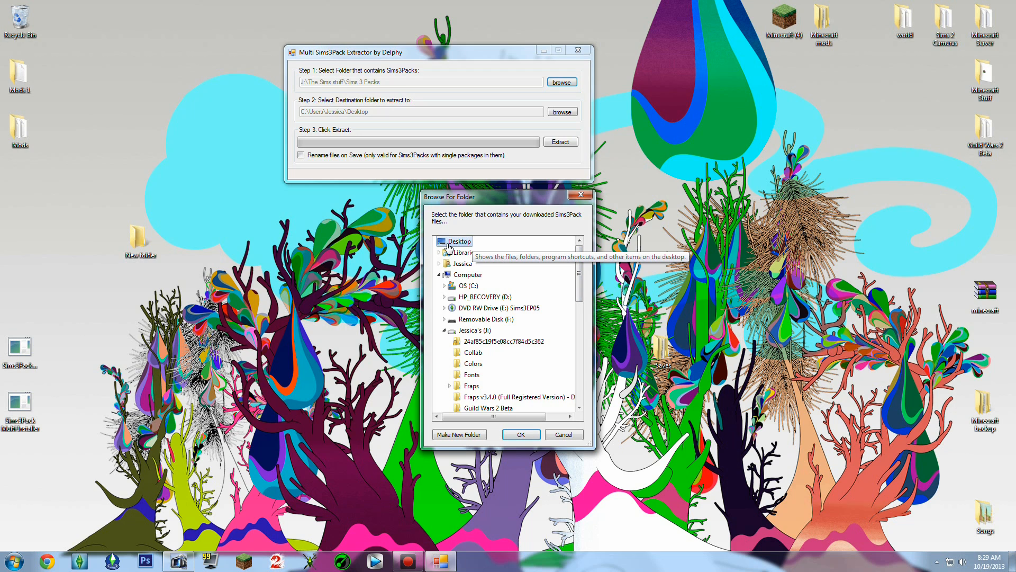
left_click(439, 252)
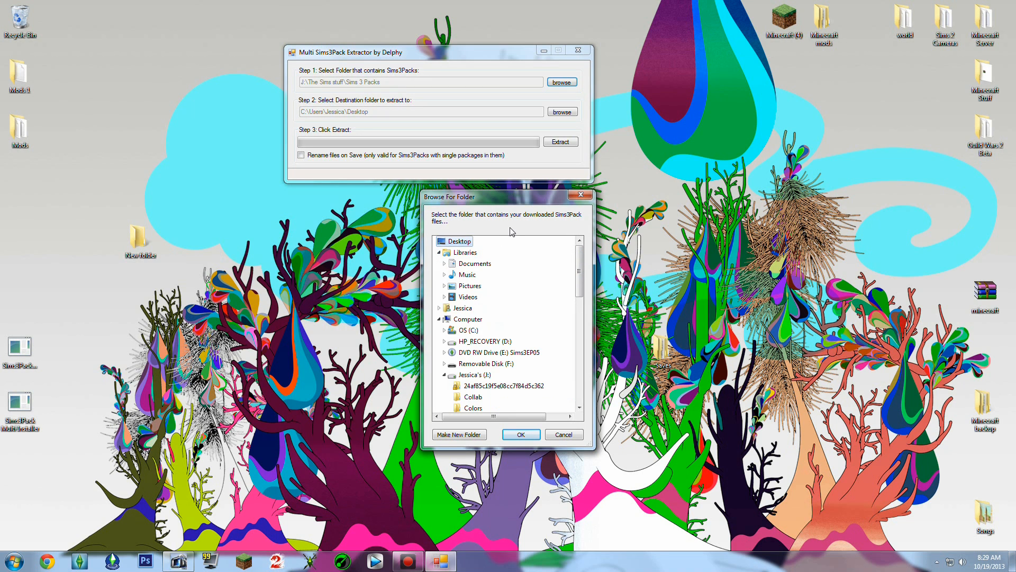
left_click(563, 434)
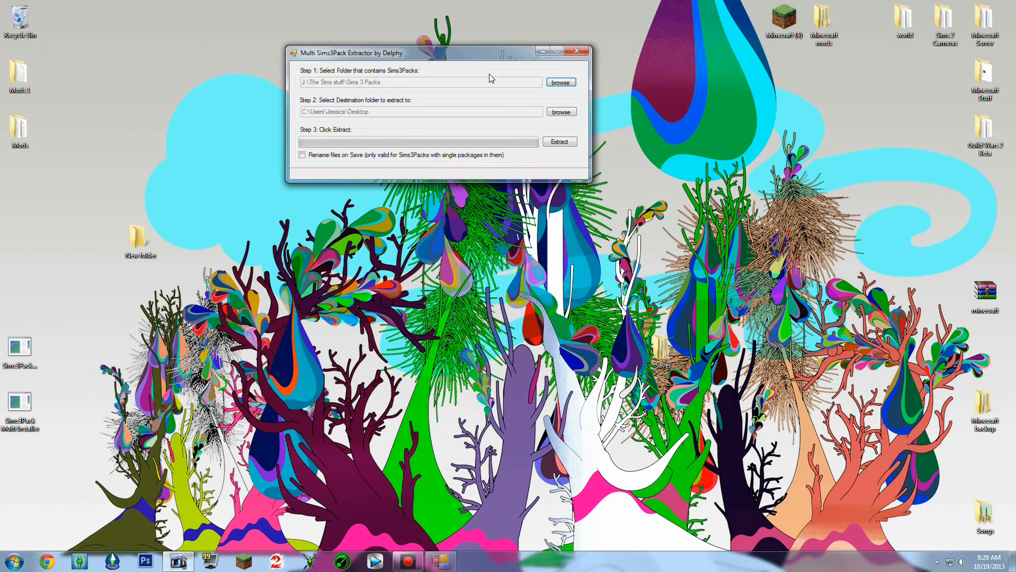
left_click(578, 49)
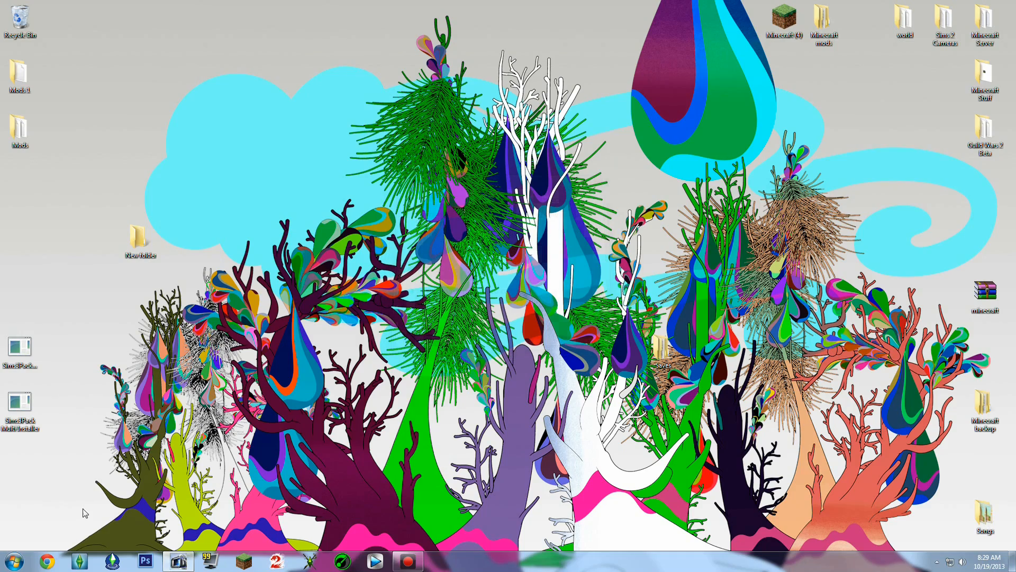
left_click(439, 559)
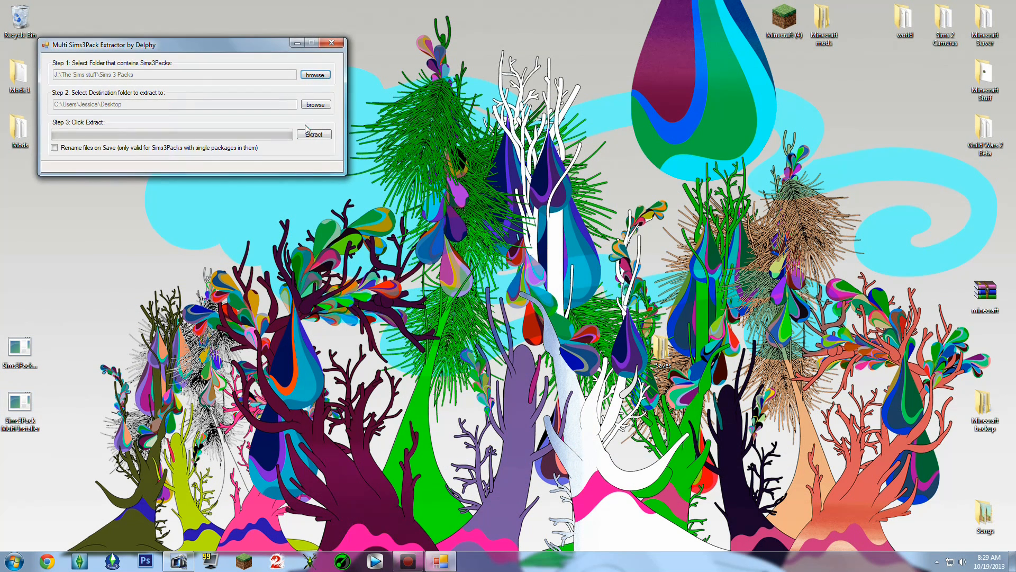
Set Documents\New folder as the Sims3Pack source and extract one package to the Desktop
left_click(315, 74)
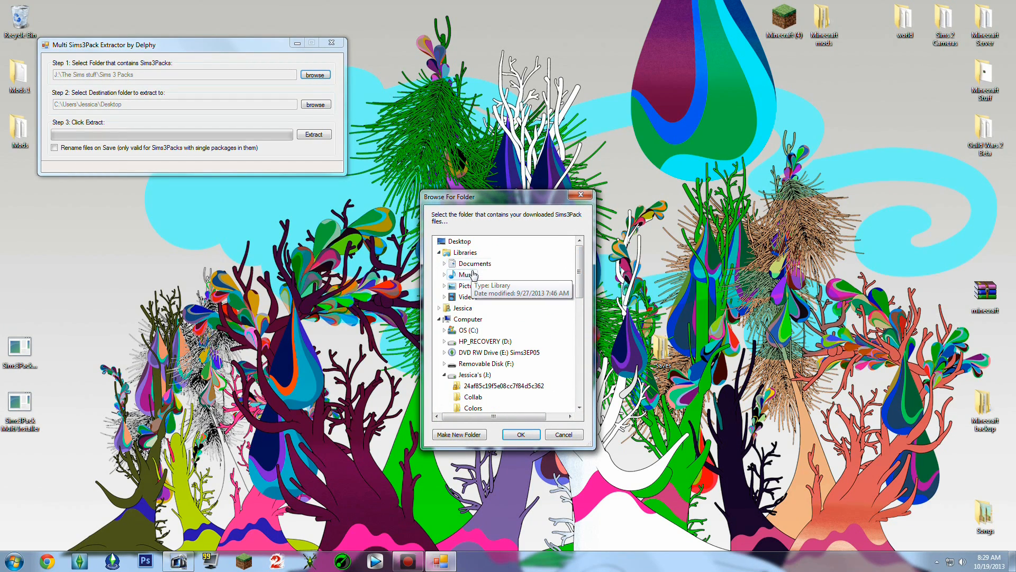
left_click(444, 263)
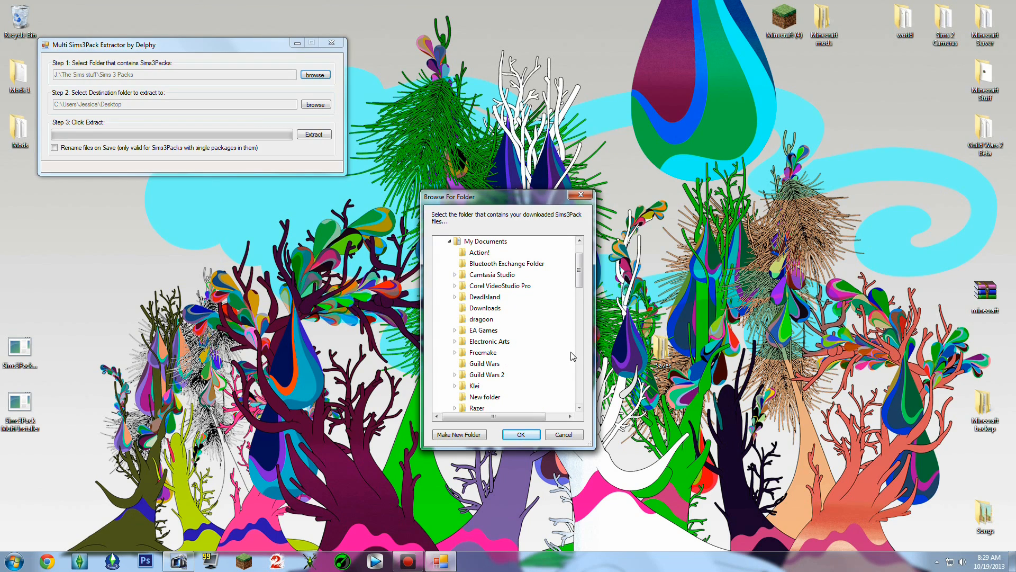
scroll("down", 3)
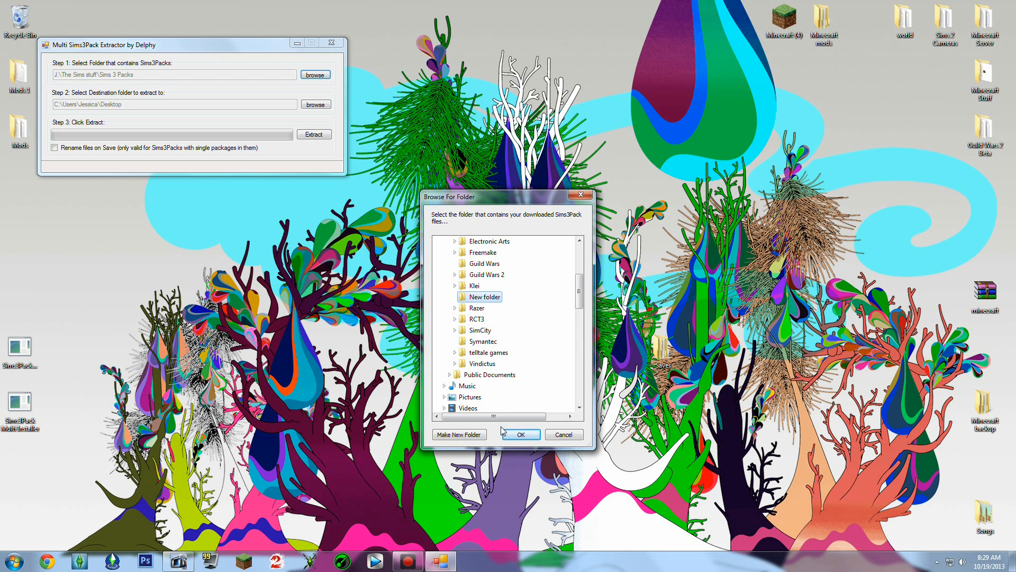
left_click(521, 434)
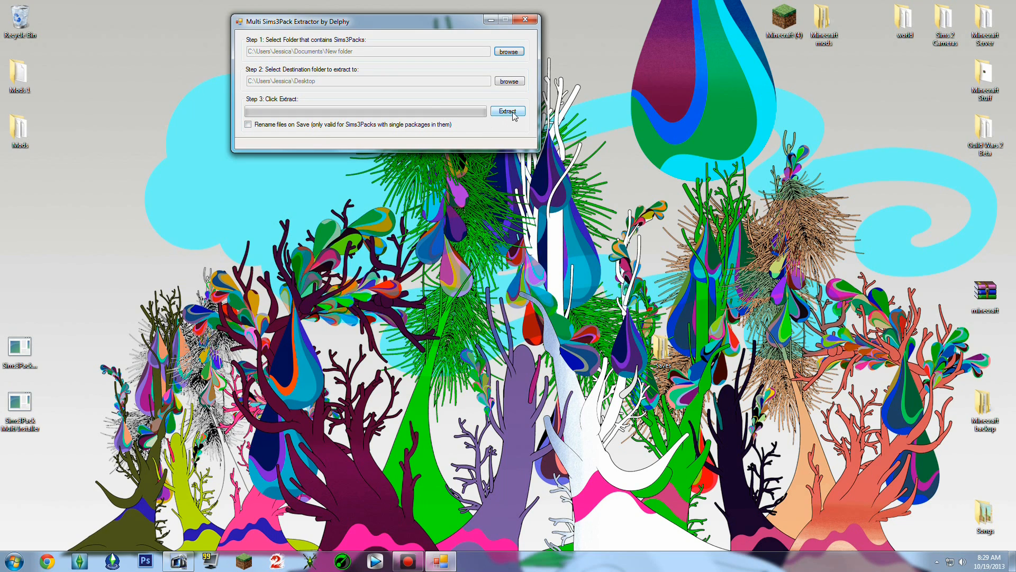
left_click(508, 111)
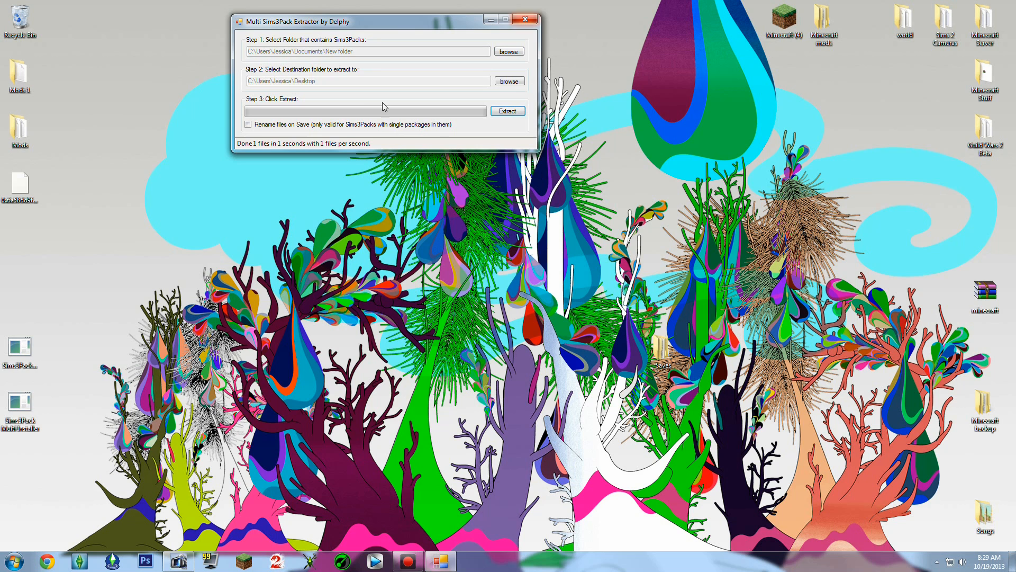
mouse_move(495, 40)
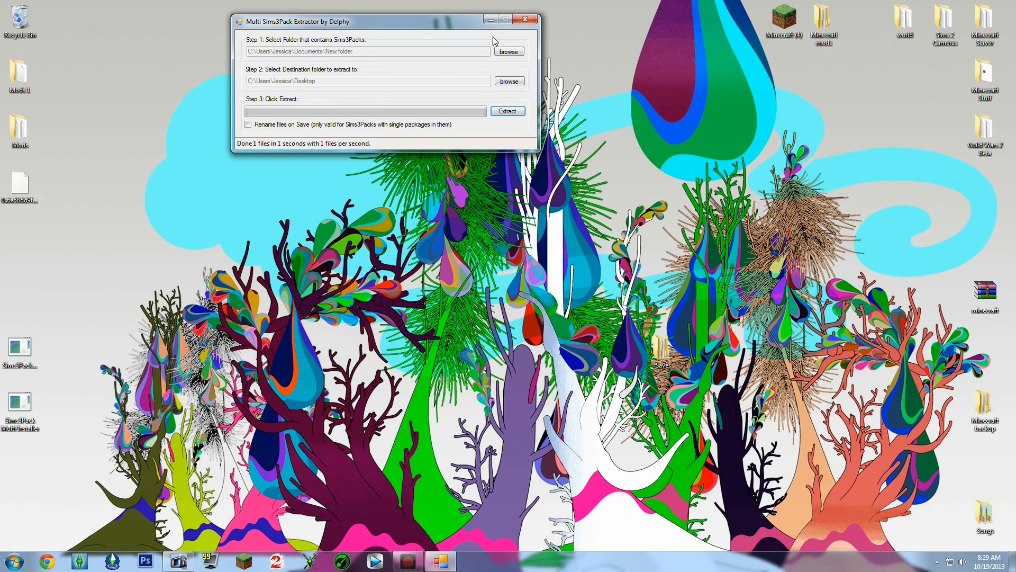
Close the extractor and drag the extracted .package file off the desktop
left_click(528, 19)
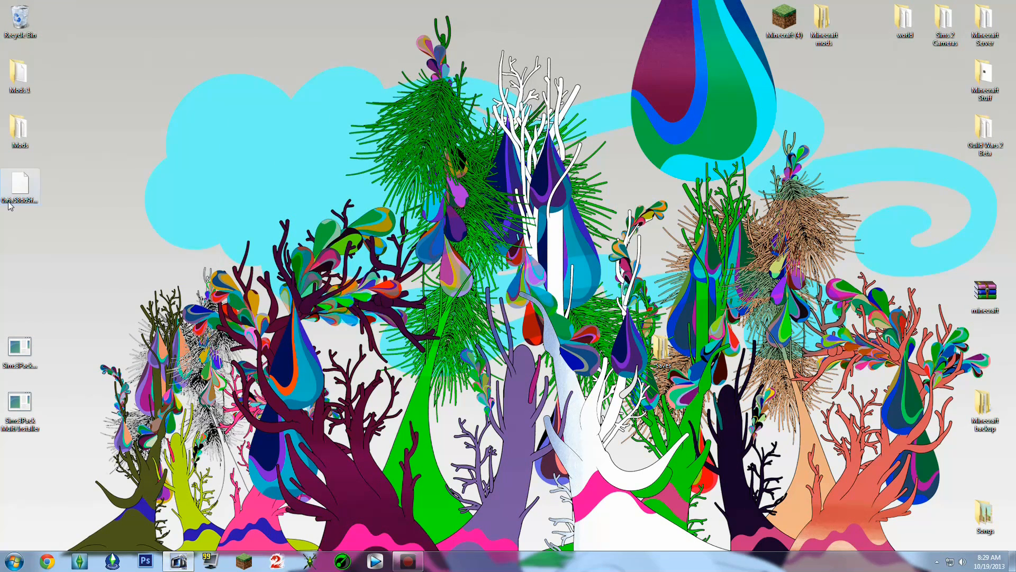
right_click(19, 182)
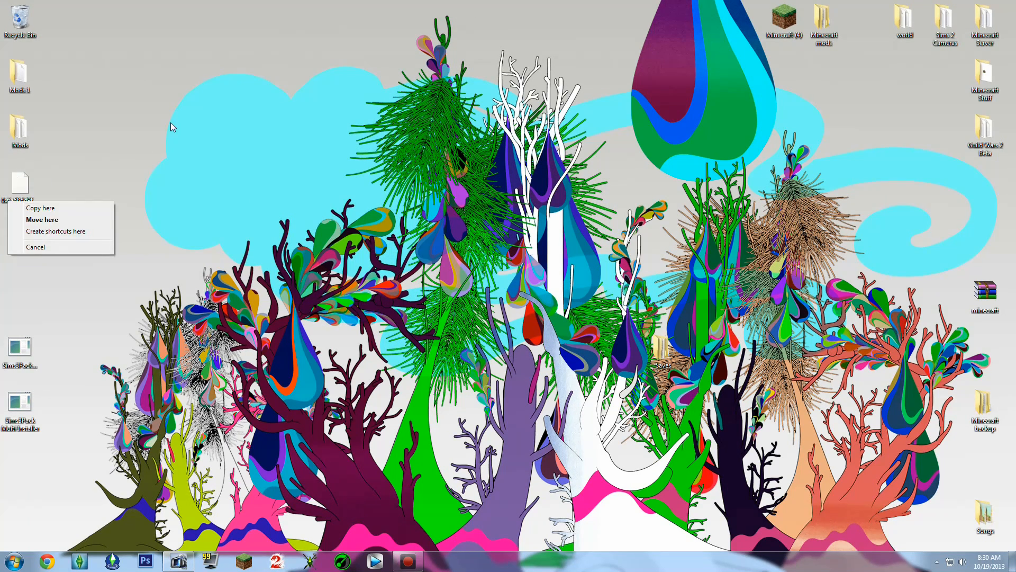
left_click(43, 219)
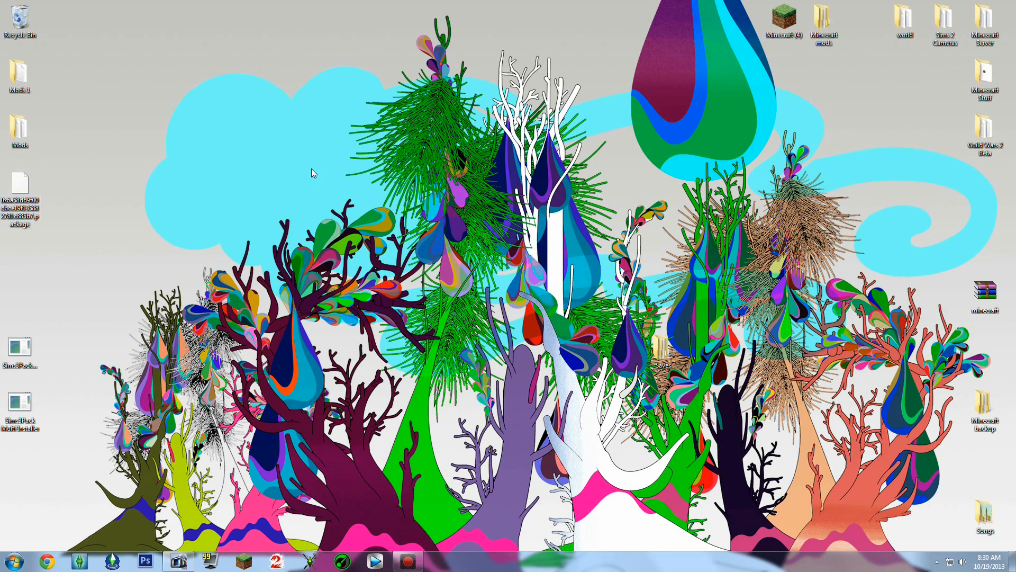
left_click_drag(19, 189, 382, 195)
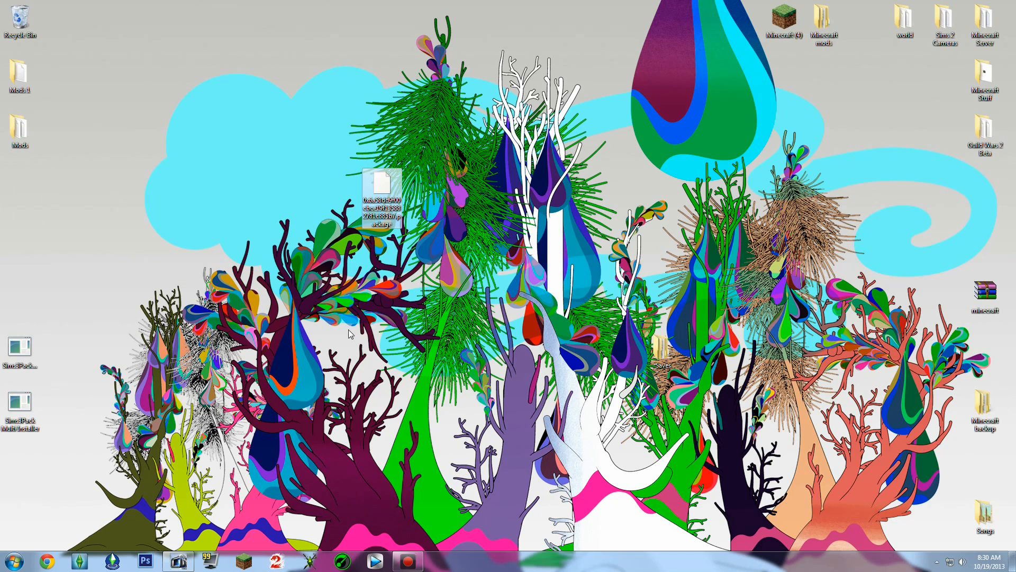
left_click_drag(382, 195, 261, 195)
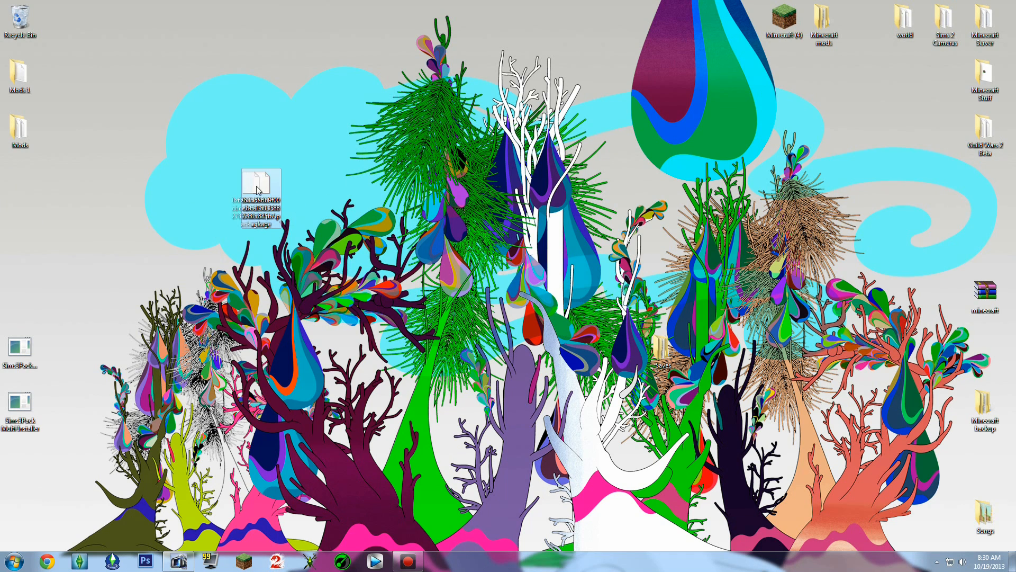
left_click_drag(261, 201, 141, 191)
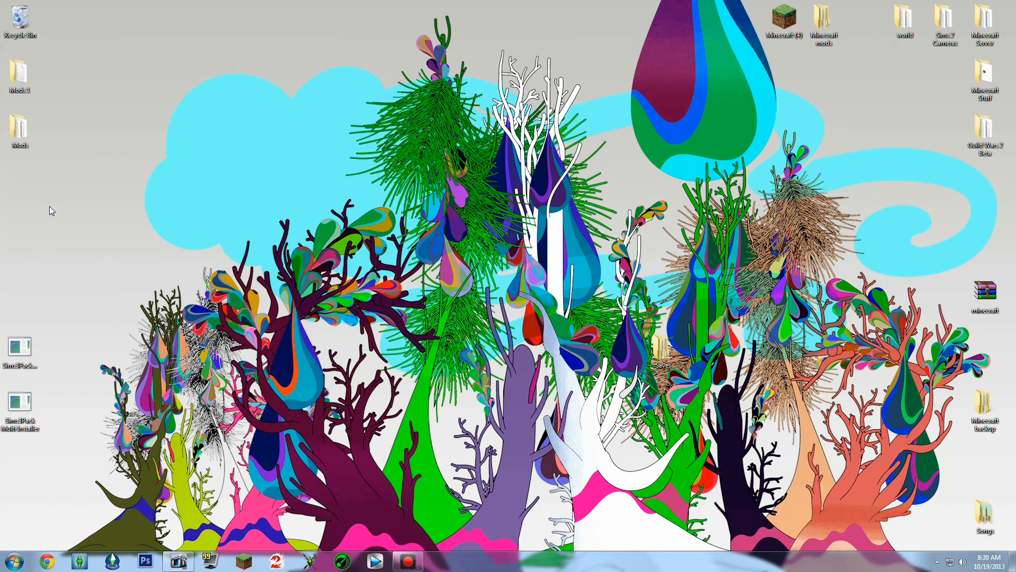
mouse_move(927, 284)
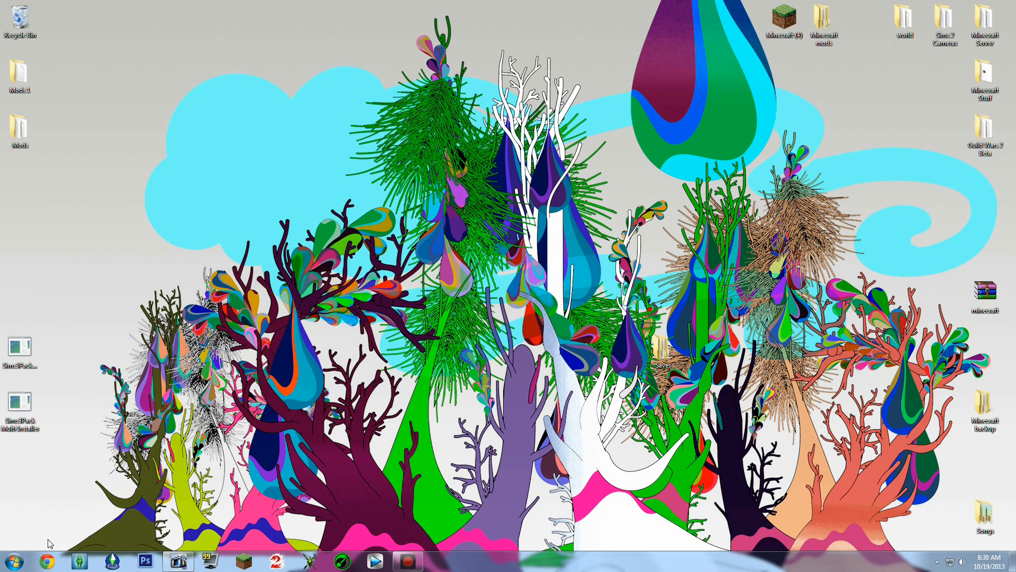
View Computer properties: Windows 7 Home Premium 64-bit with 8.00 GB RAM
left_click(12, 551)
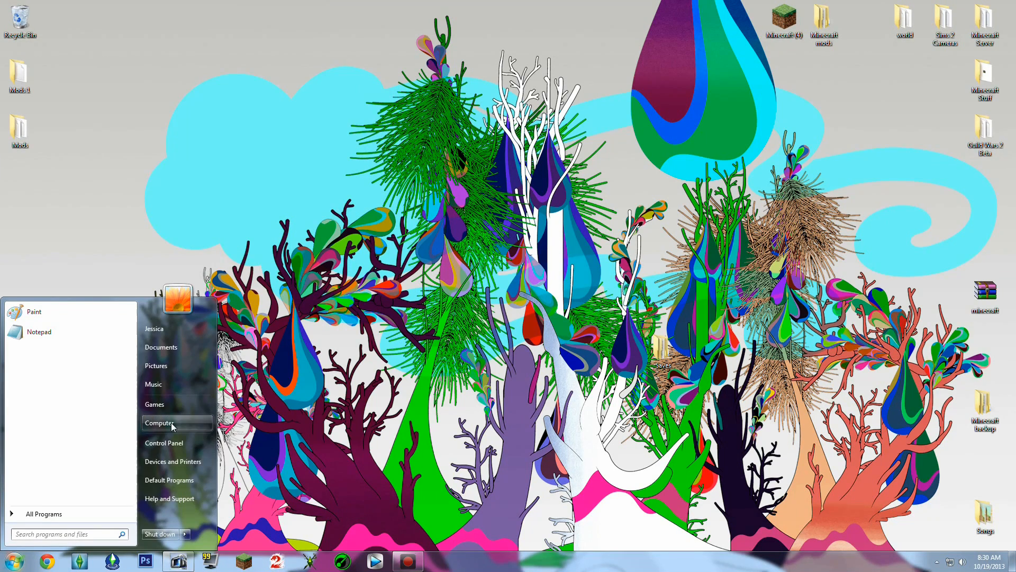
right_click(170, 423)
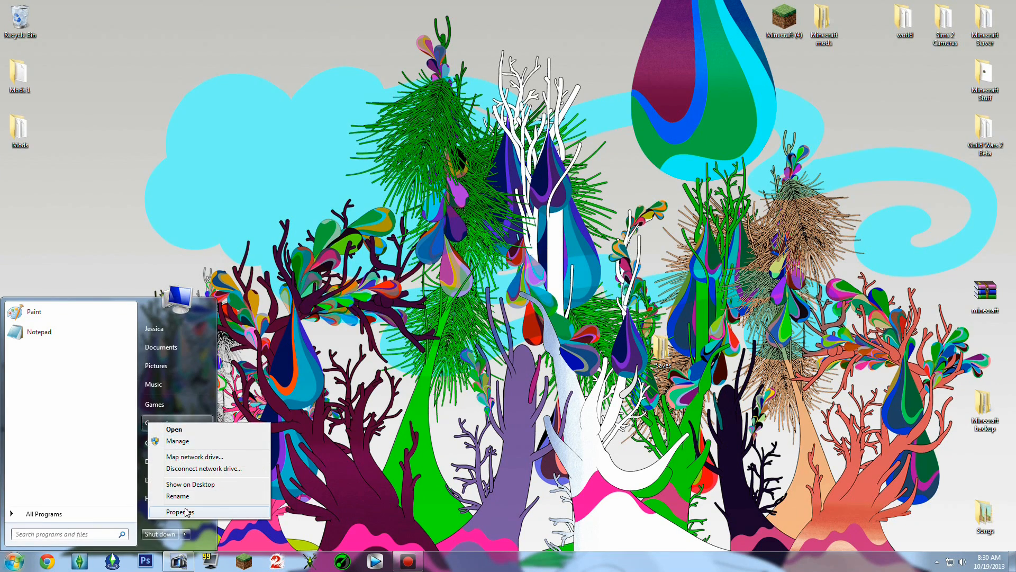
left_click(182, 511)
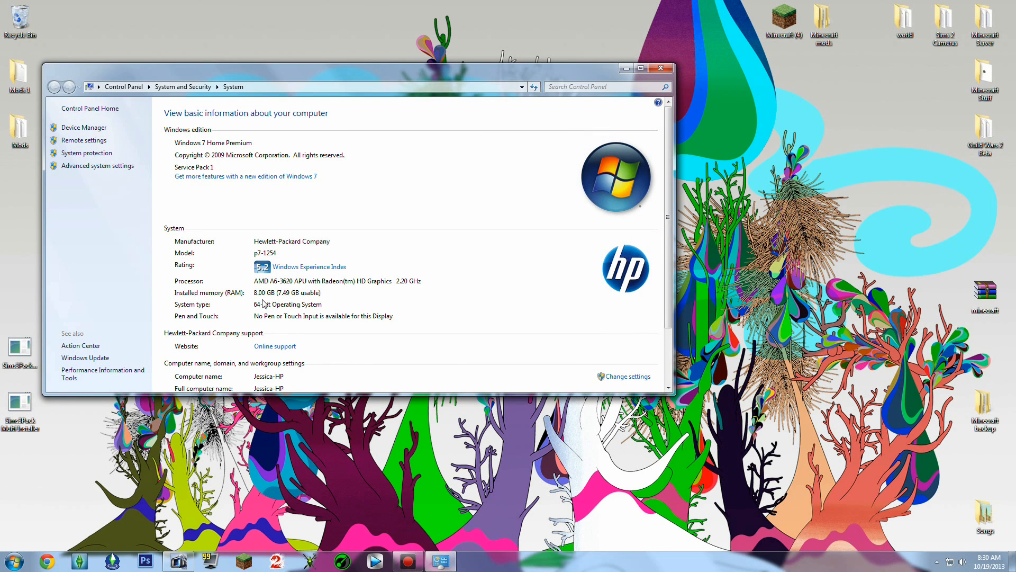
mouse_move(313, 315)
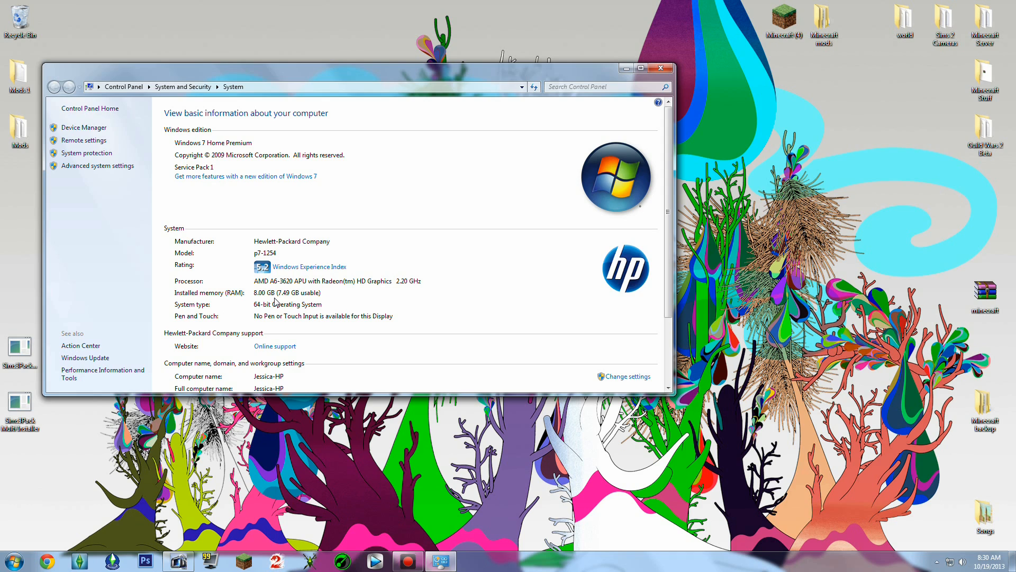
mouse_move(269, 305)
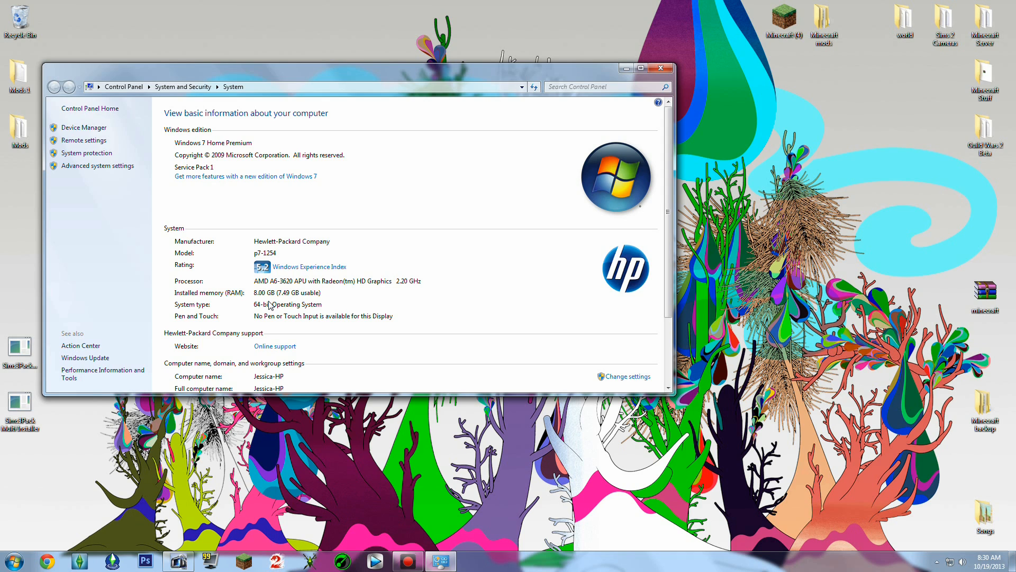
mouse_move(410, 199)
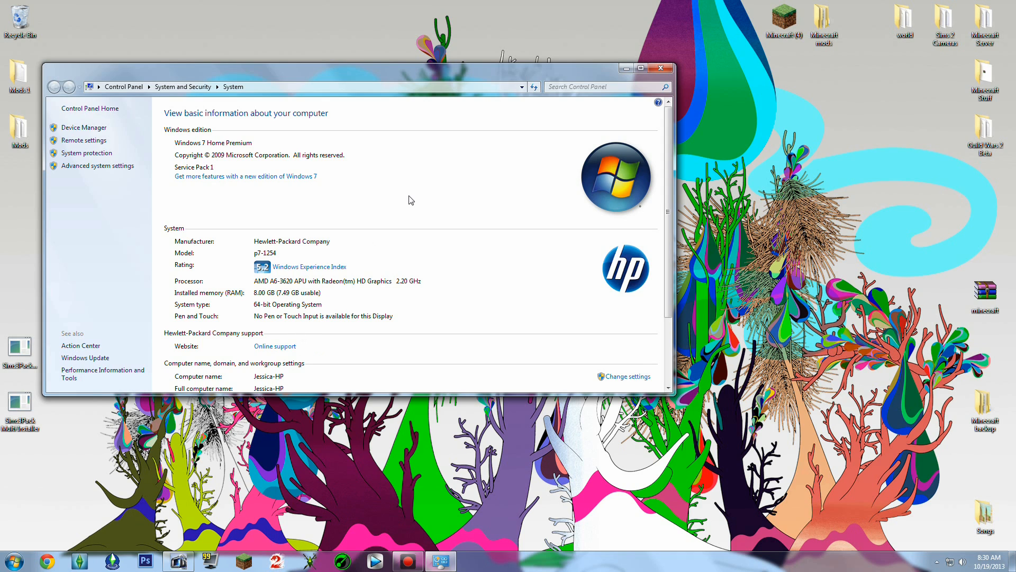
mouse_move(411, 178)
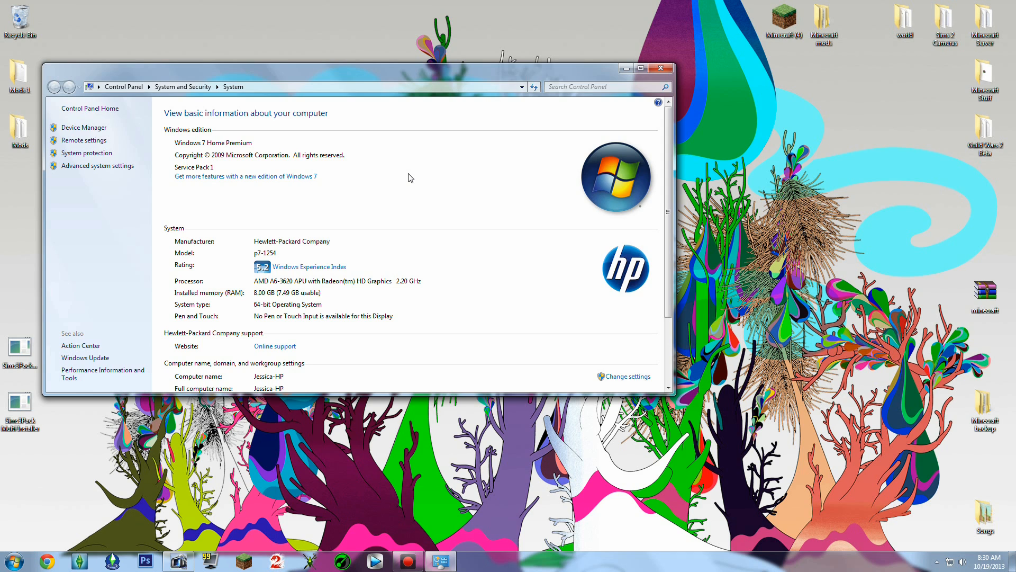
mouse_move(429, 159)
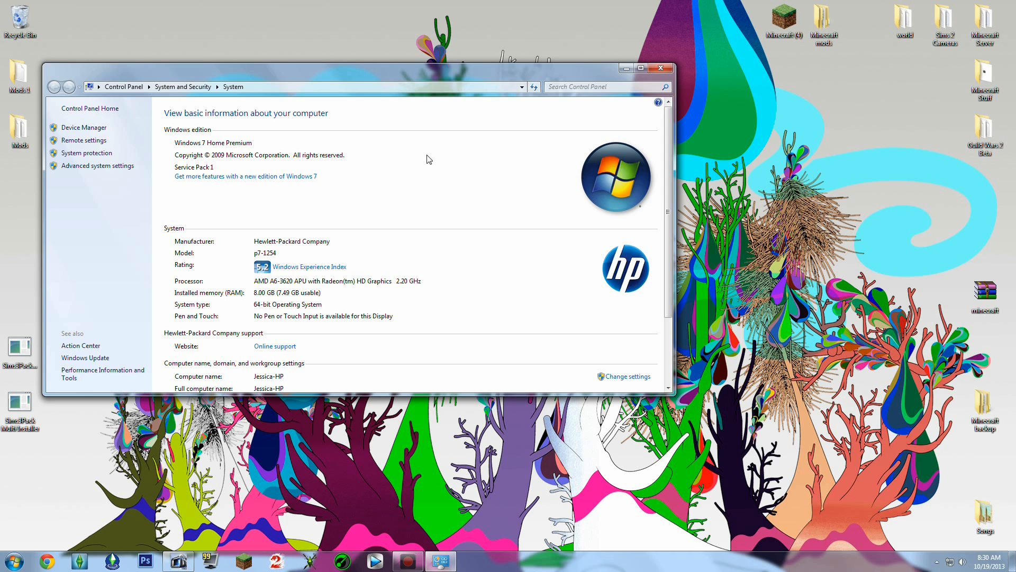
mouse_move(518, 26)
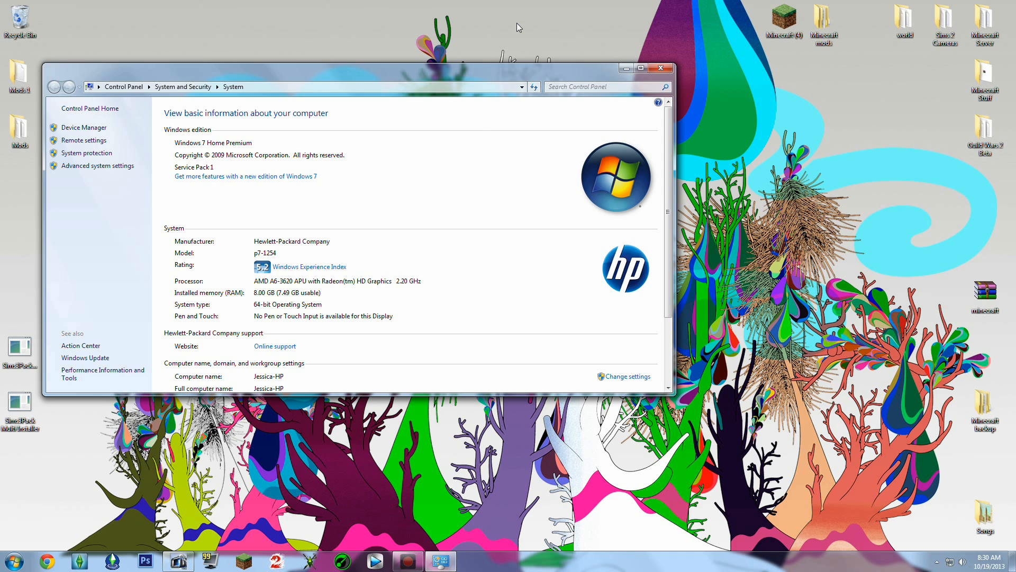
mouse_move(398, 19)
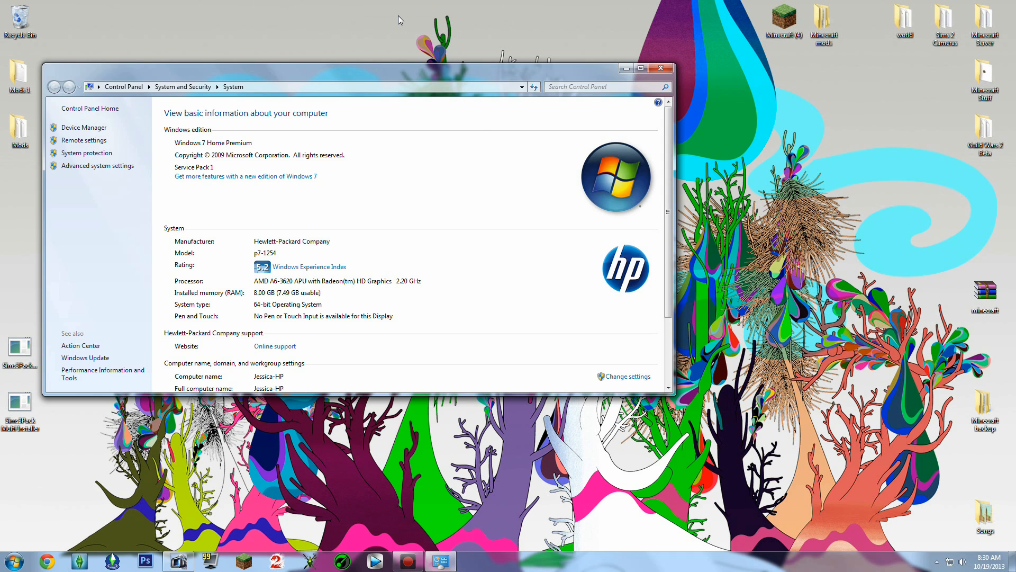
mouse_move(211, 324)
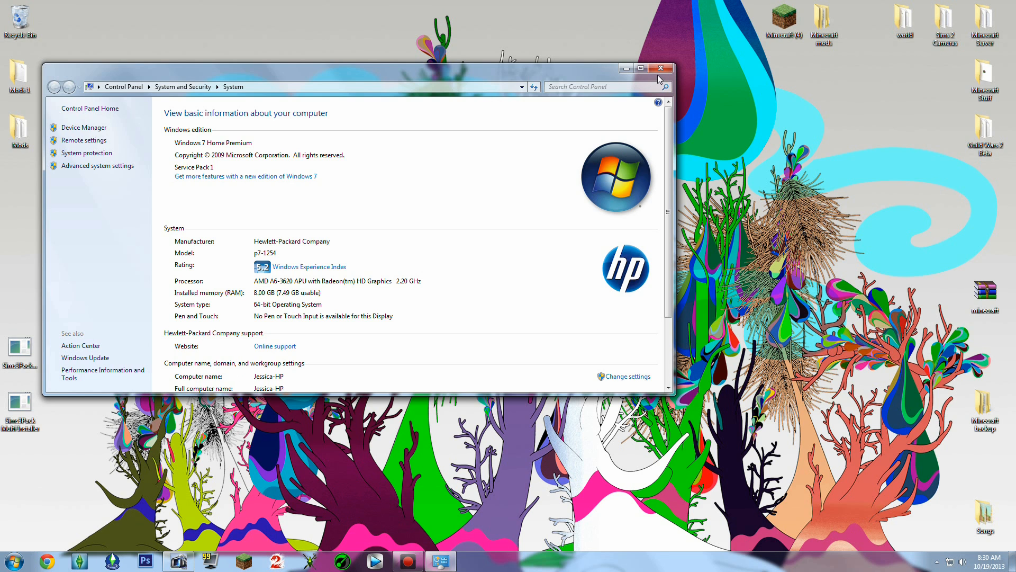
Browse from Computer into C: > Program Files (x86) toward Origin Games
left_click(17, 562)
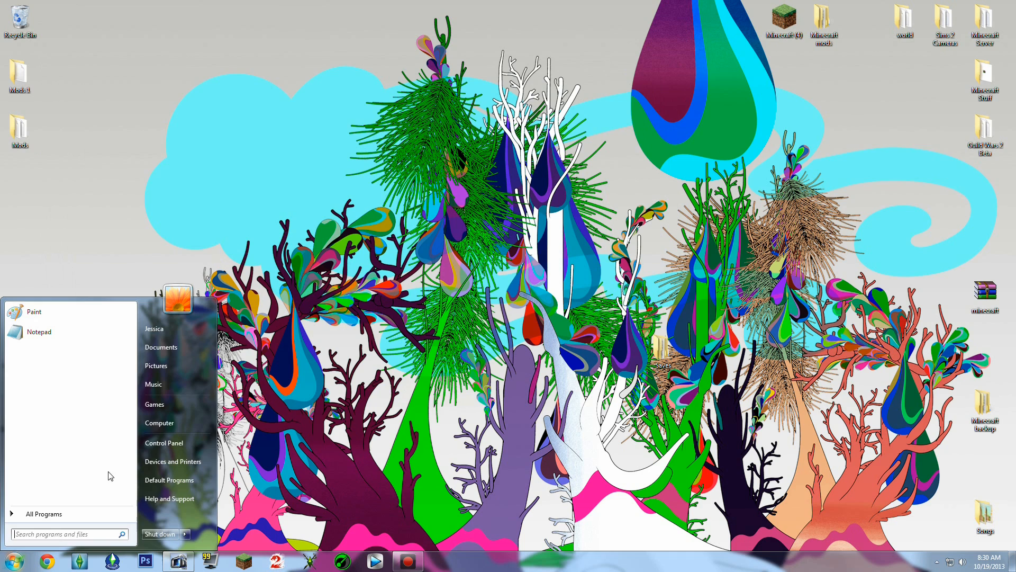
right_click(159, 424)
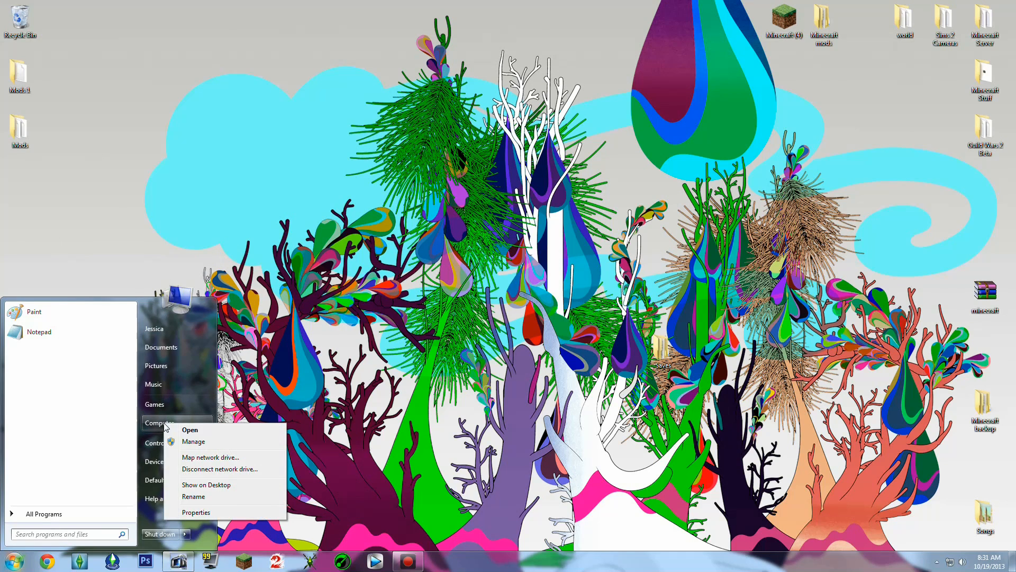
left_click(189, 430)
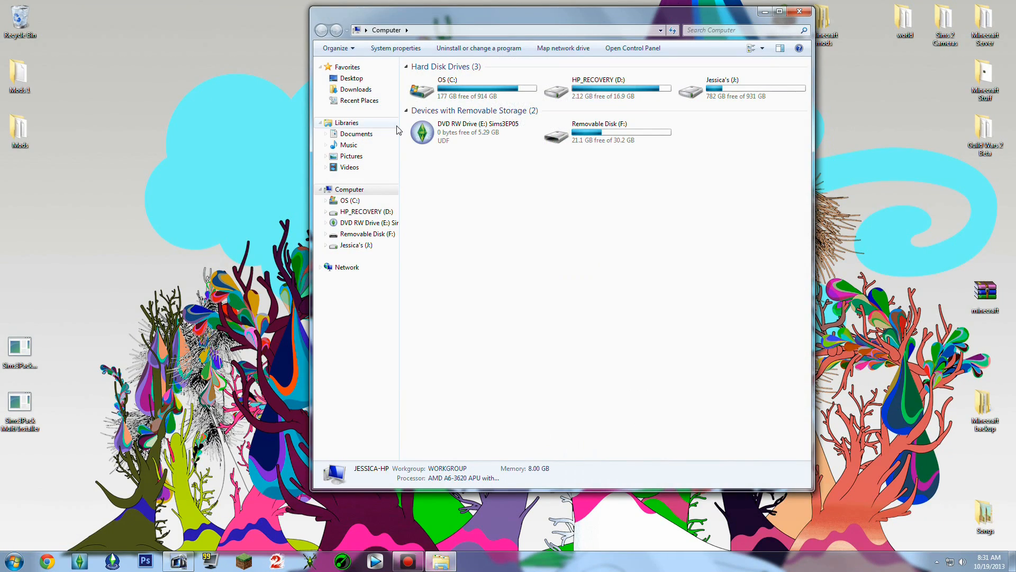
double_click(422, 87)
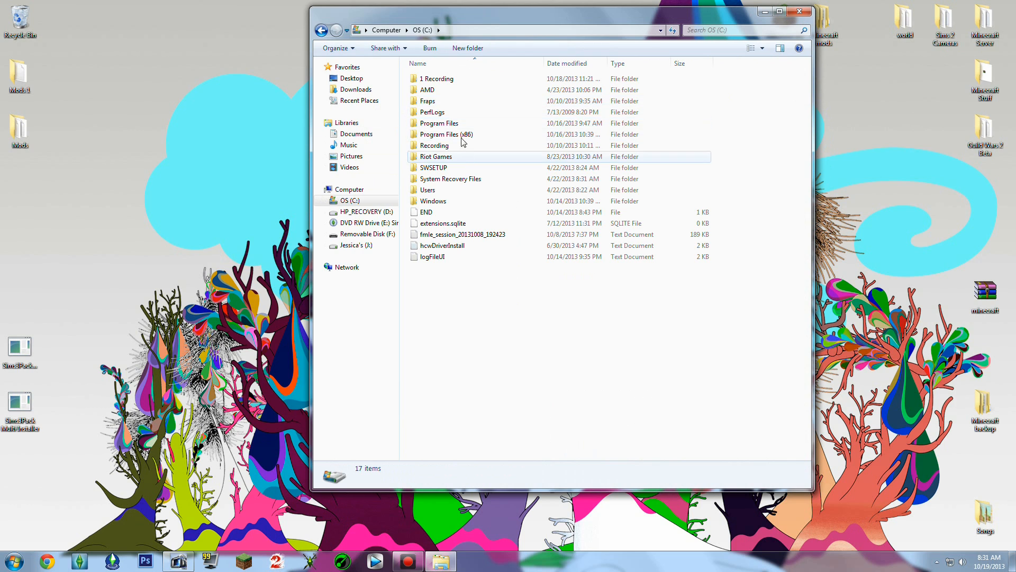
double_click(438, 123)
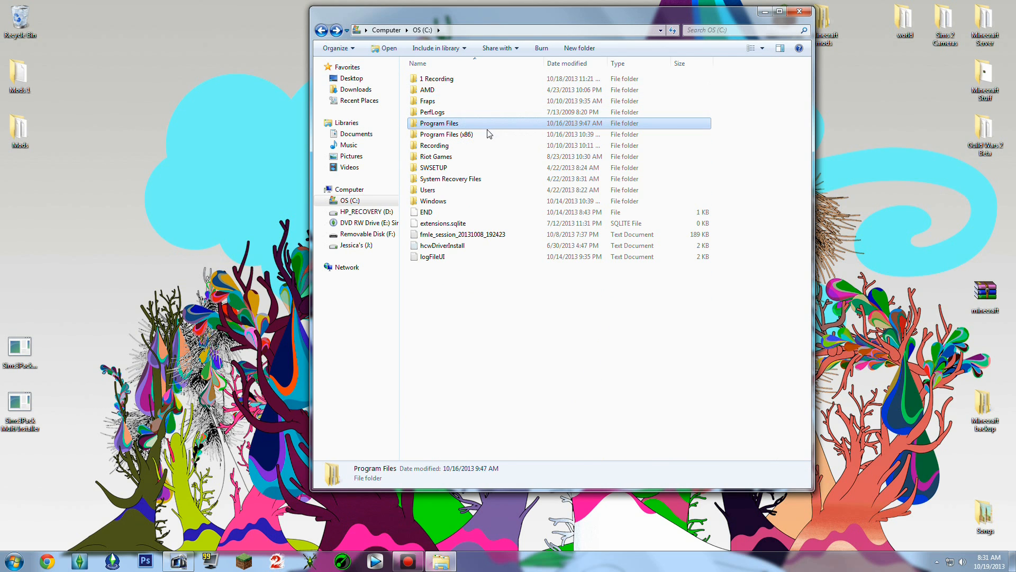
double_click(447, 134)
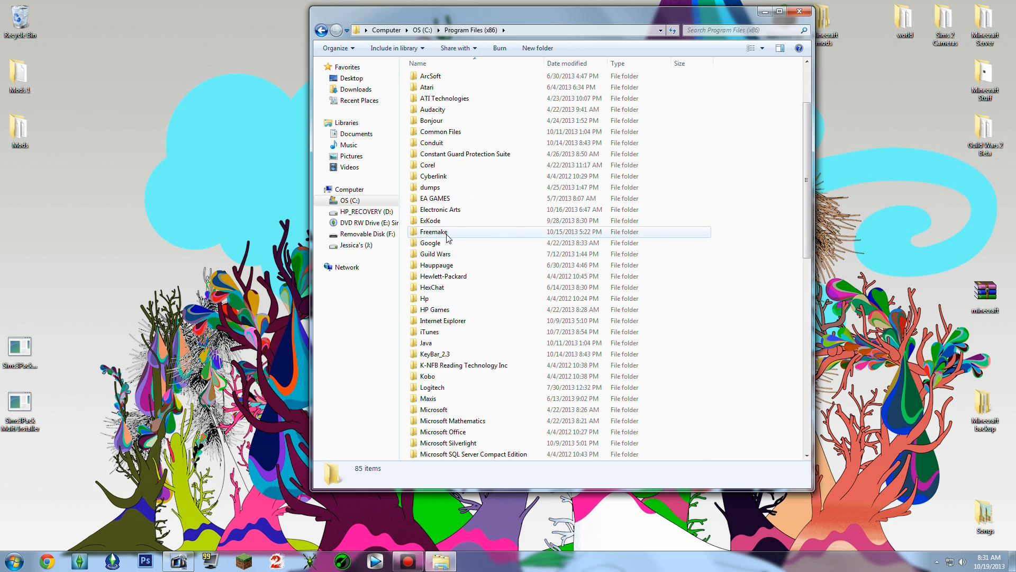
scroll("down", 3)
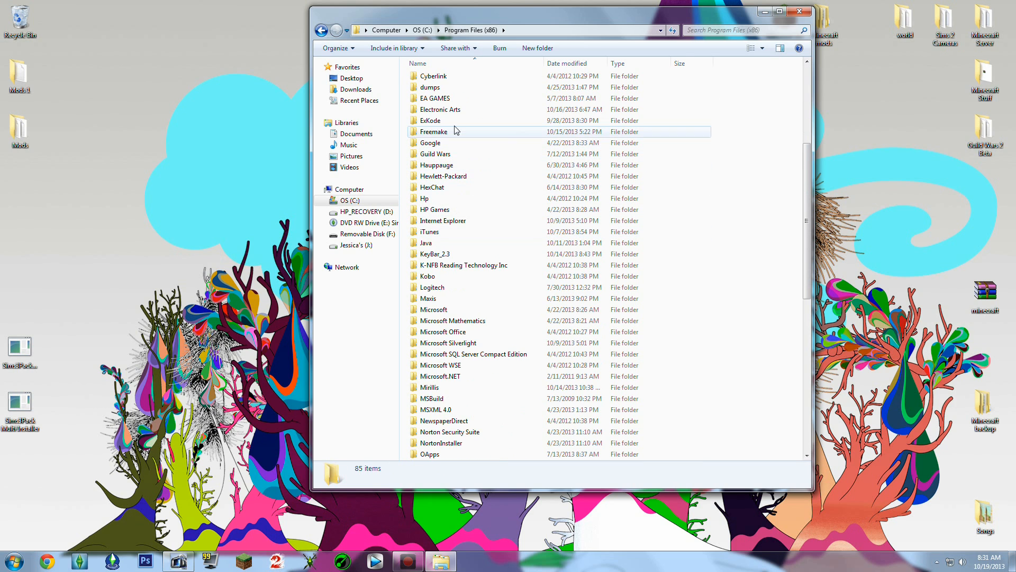
scroll("down", 3)
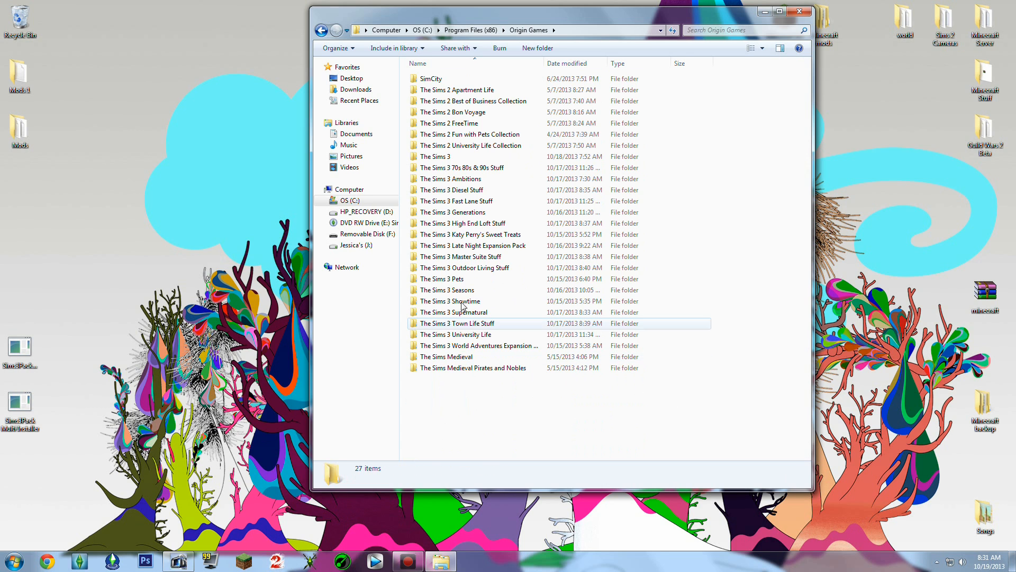
Reach The Sims 3 > Game > Bin and select the Sims3 configuration settings file
double_click(438, 157)
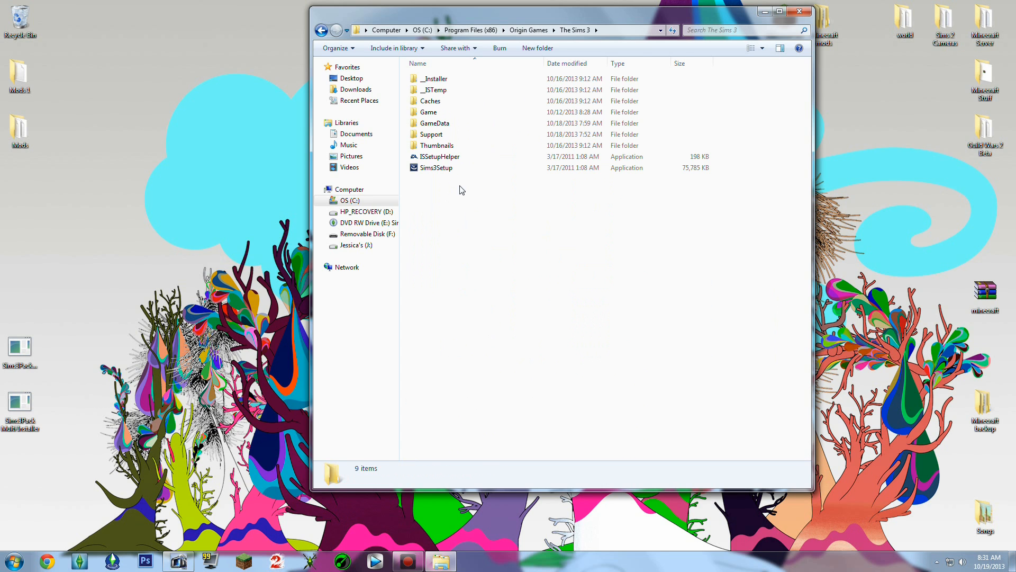
left_click(438, 156)
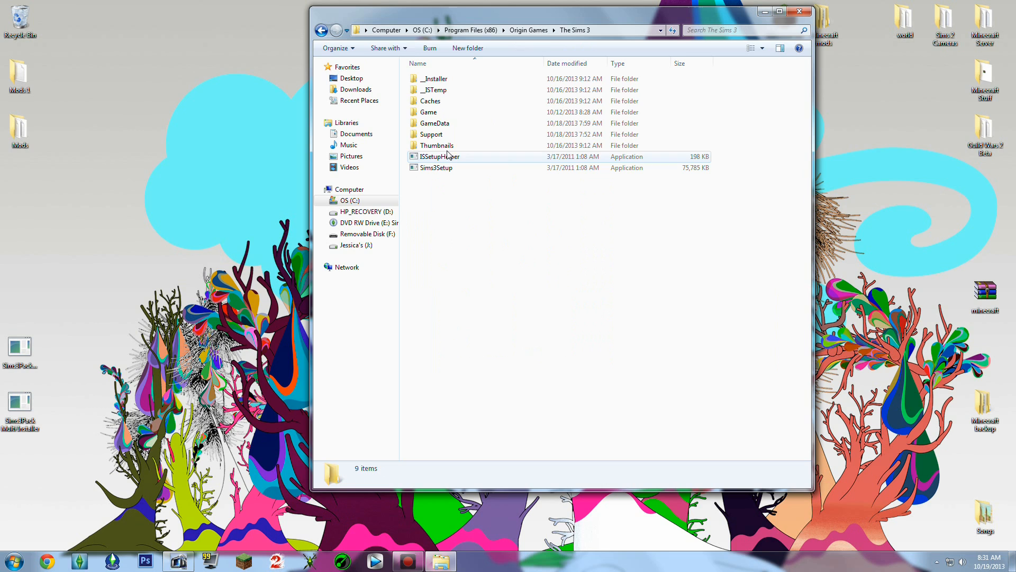
double_click(428, 113)
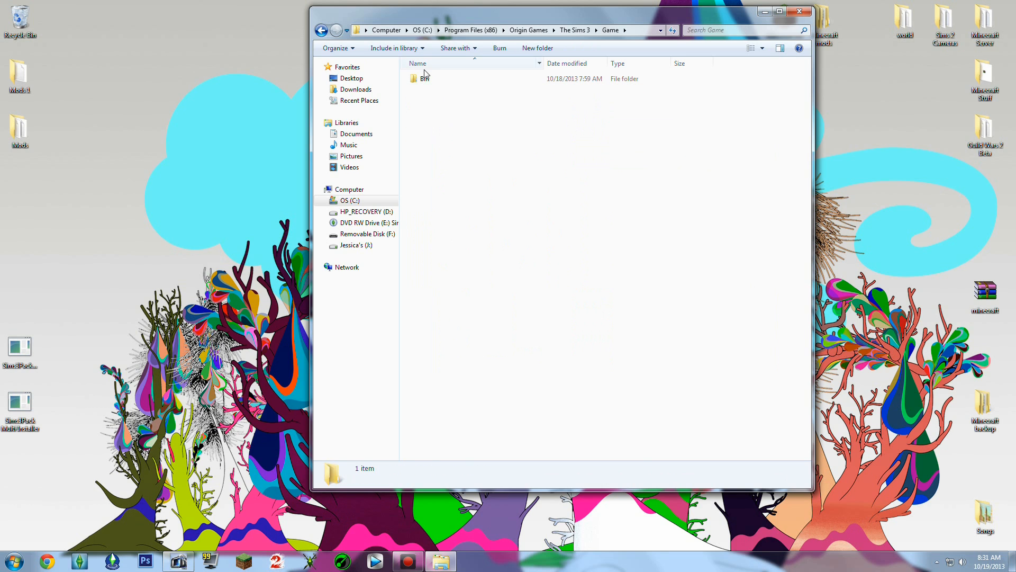
double_click(421, 78)
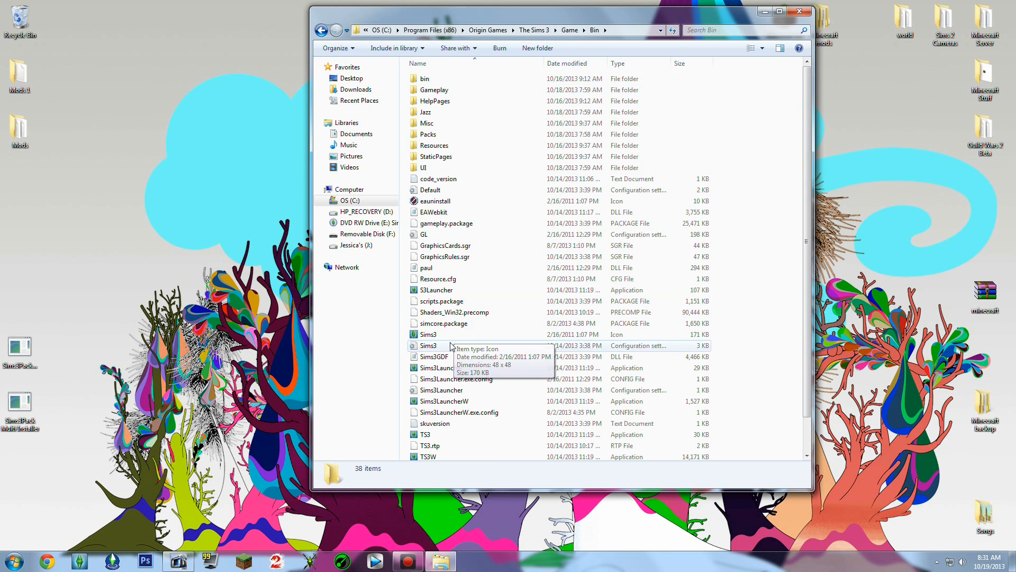
left_click(428, 345)
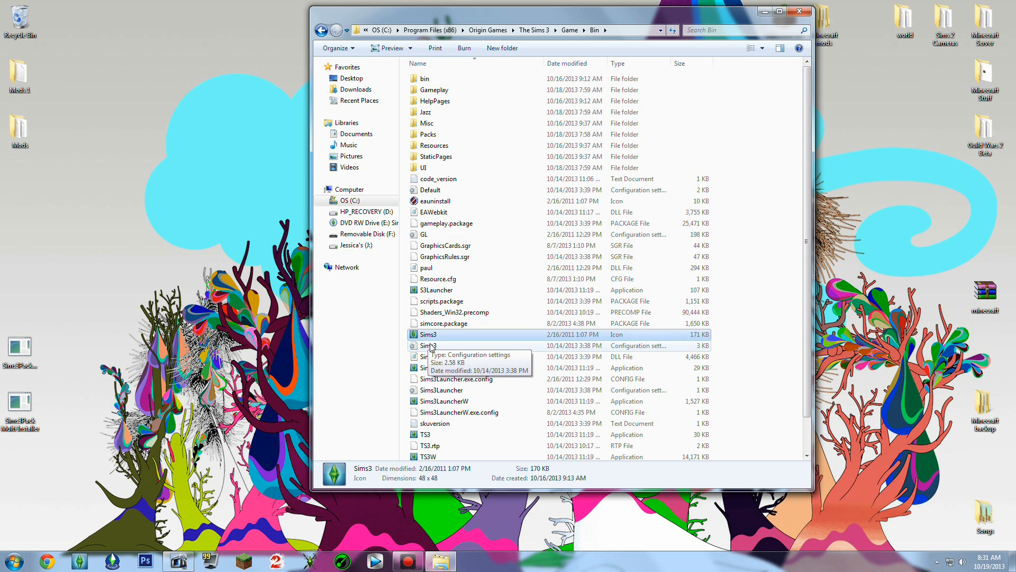
left_click(427, 345)
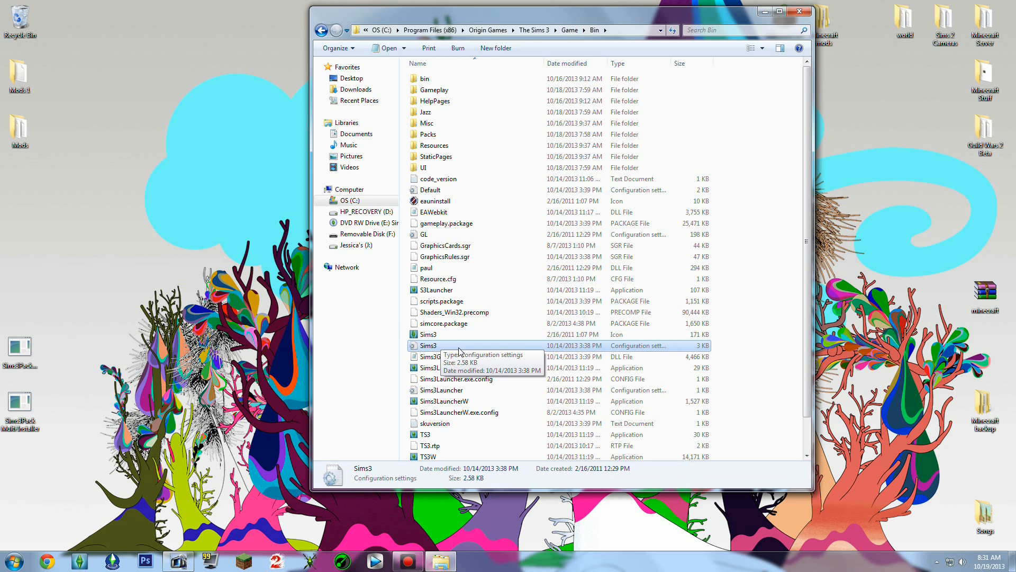
Edit Sims3 config in Notepad with MemoryUsageLimit 40000000, then save and close
right_click(428, 345)
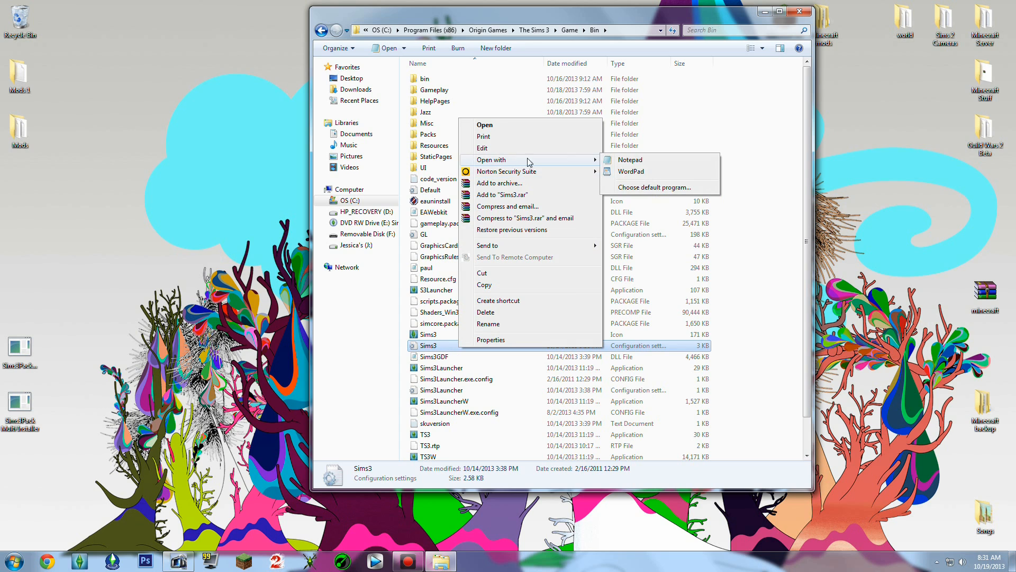
left_click(630, 159)
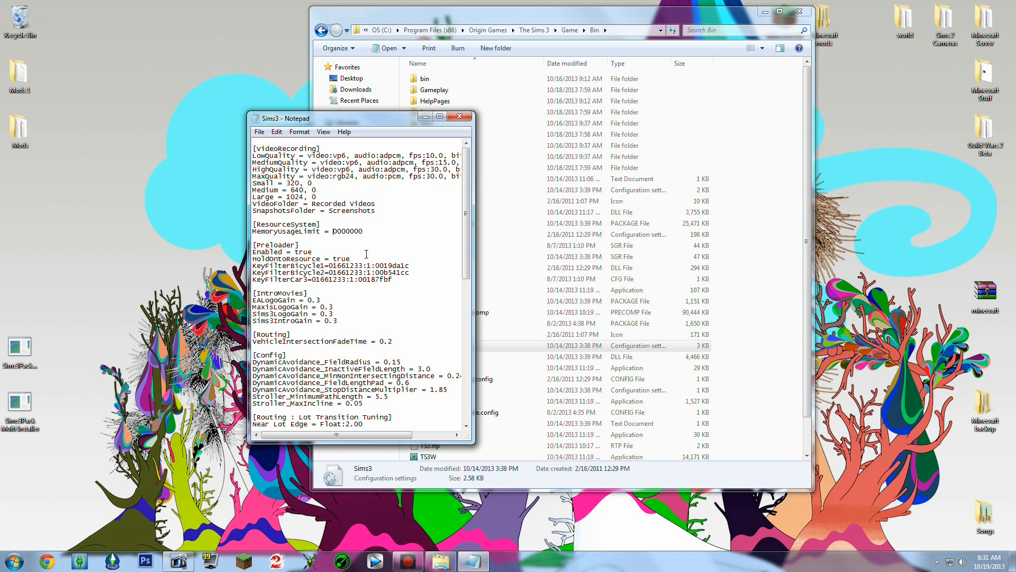
mouse_move(449, 206)
type("4")
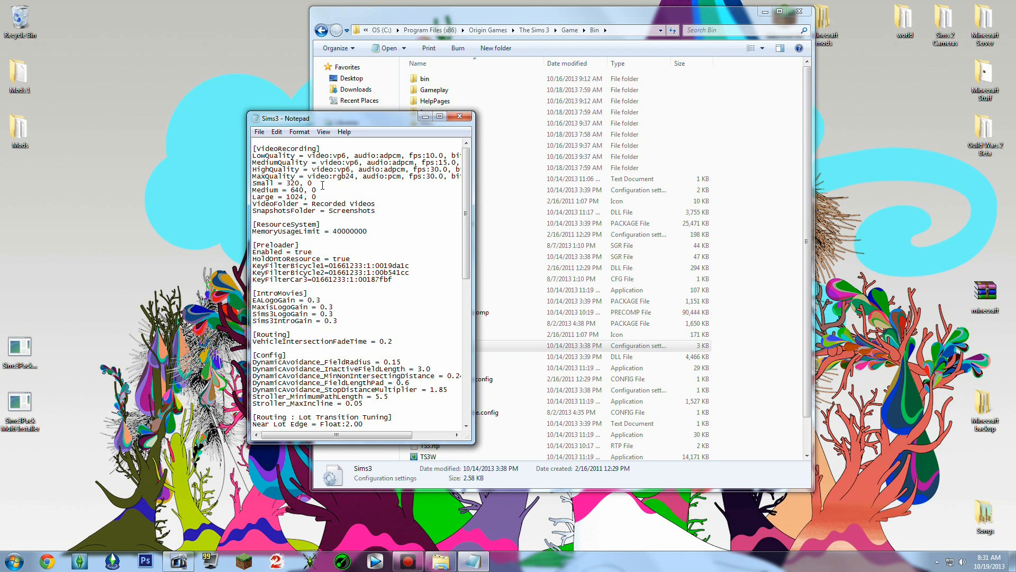
left_click(258, 132)
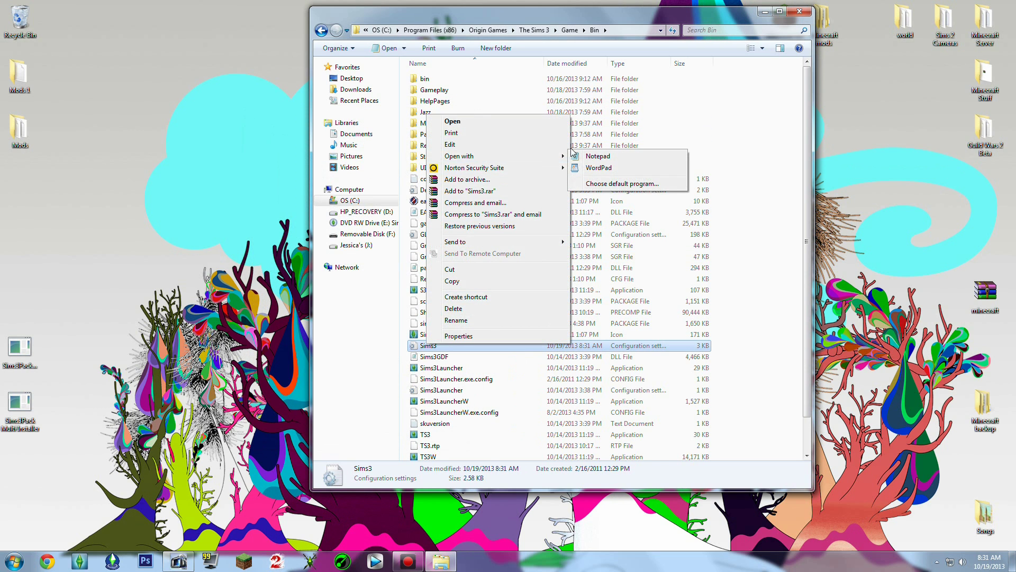
Close the Bin folder window, leaving only the desktop
left_click(597, 155)
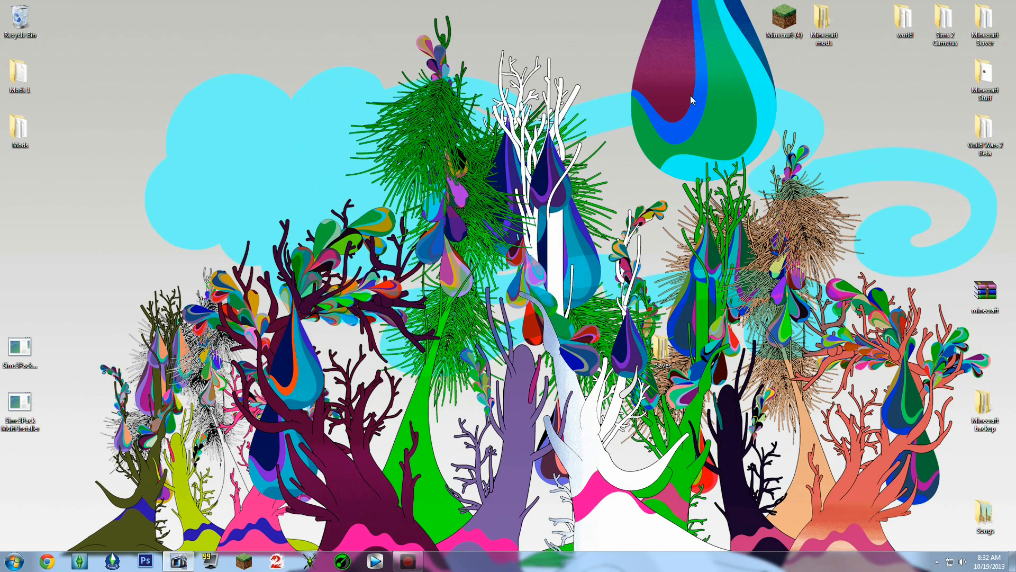
mouse_move(417, 496)
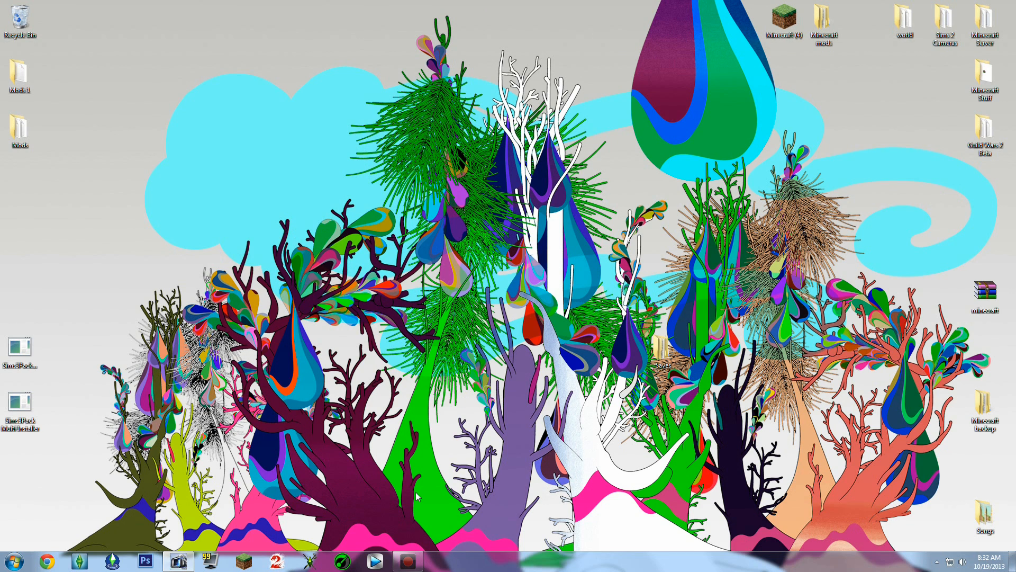
mouse_move(502, 336)
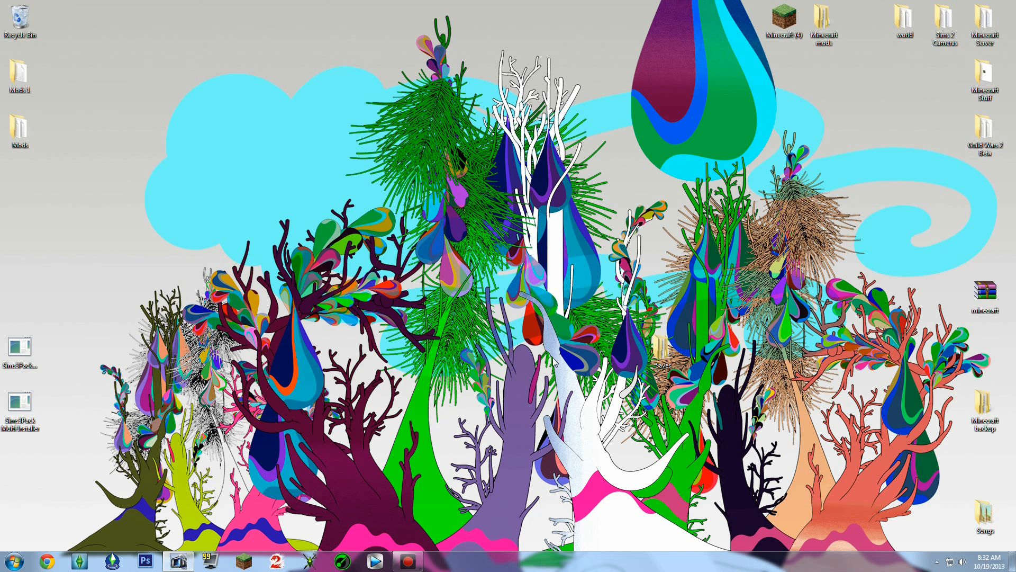
mouse_move(434, 407)
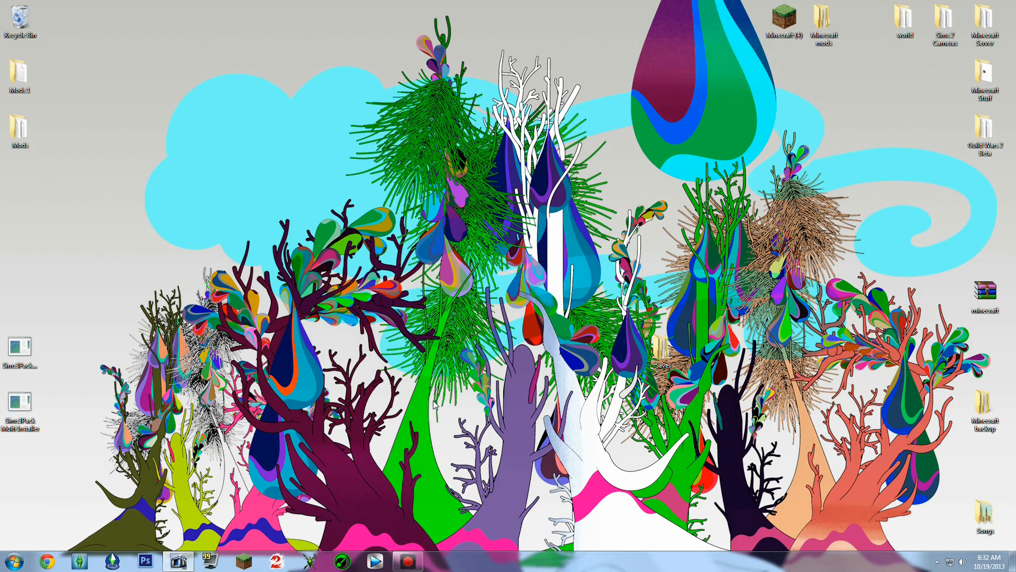